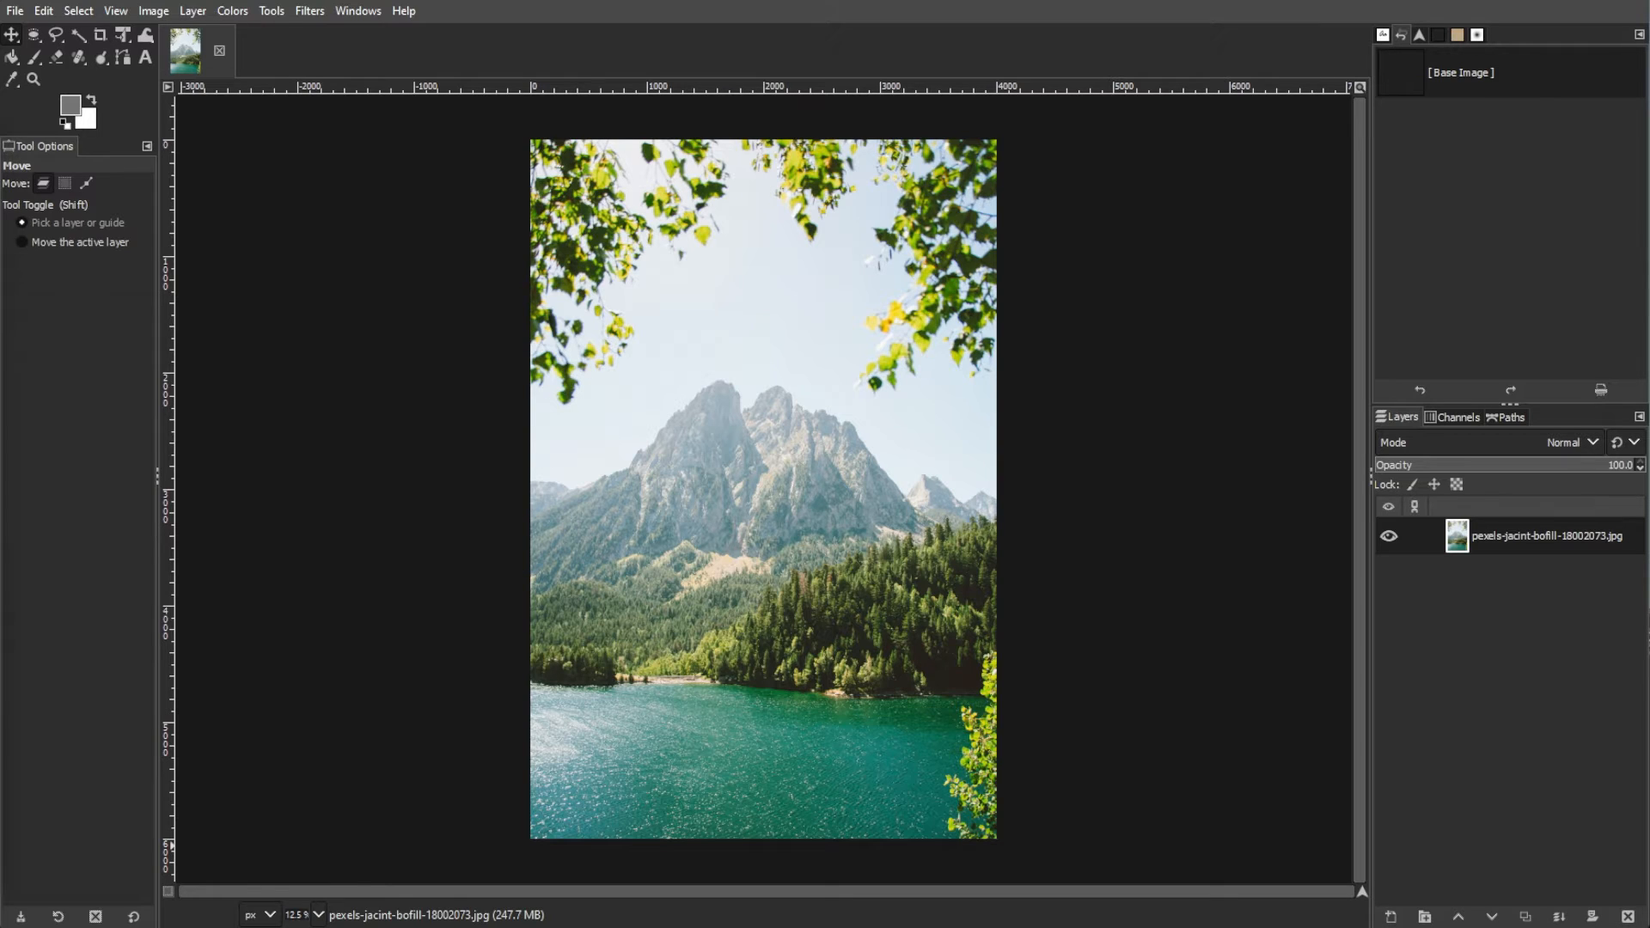
mouse_move(107, 599)
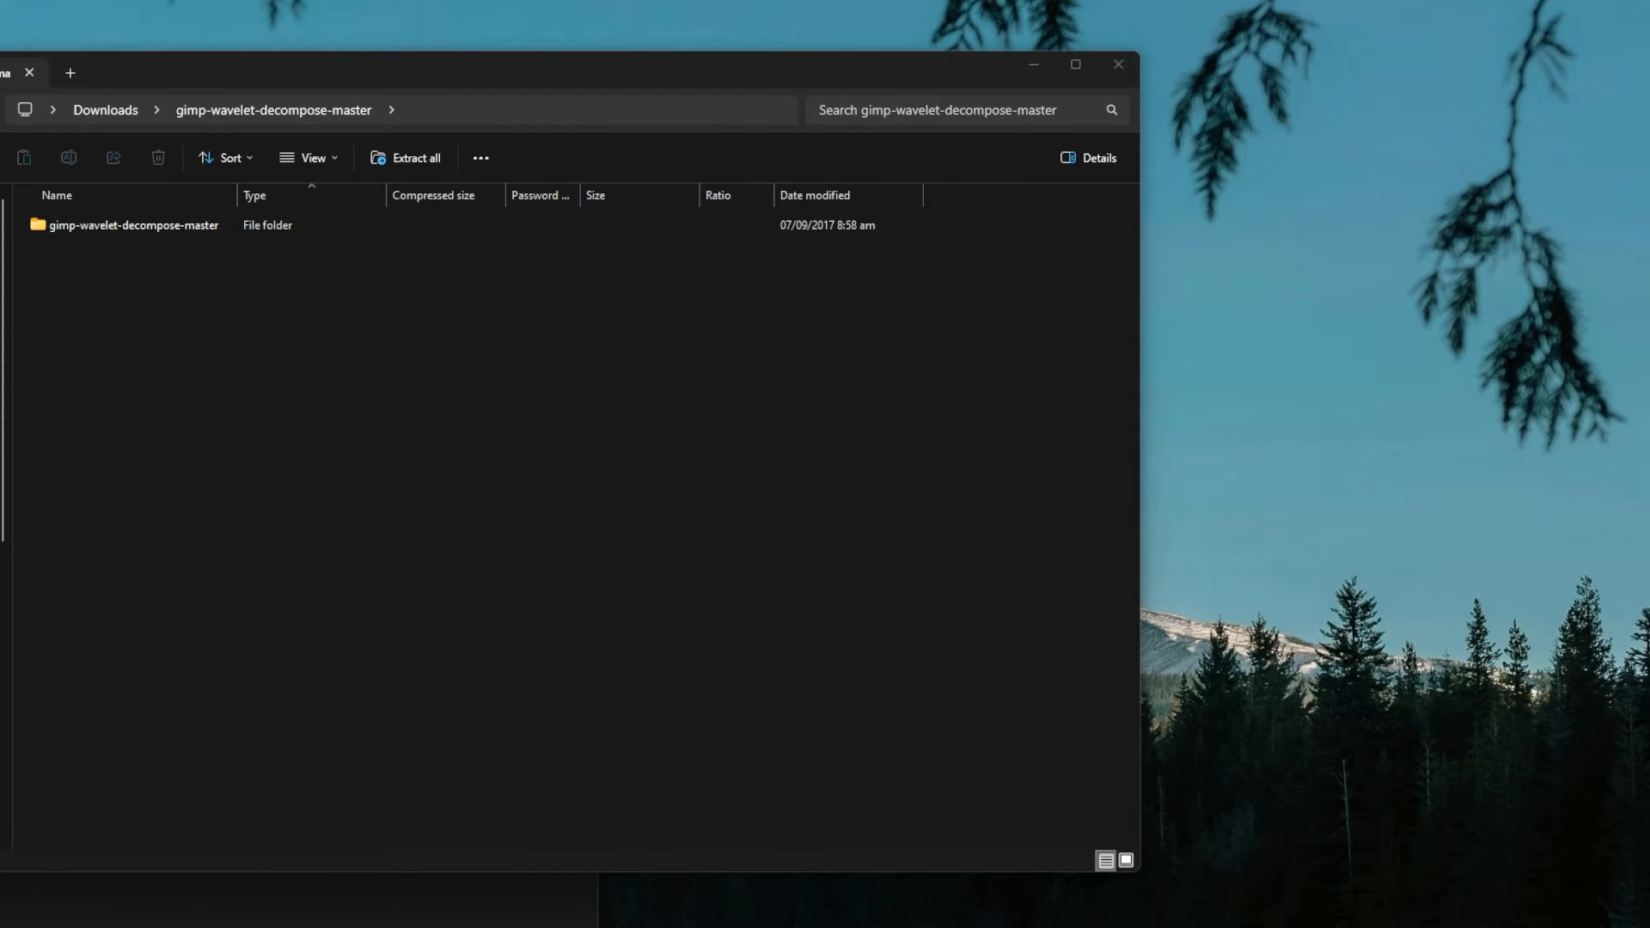
mouse_move(281, 310)
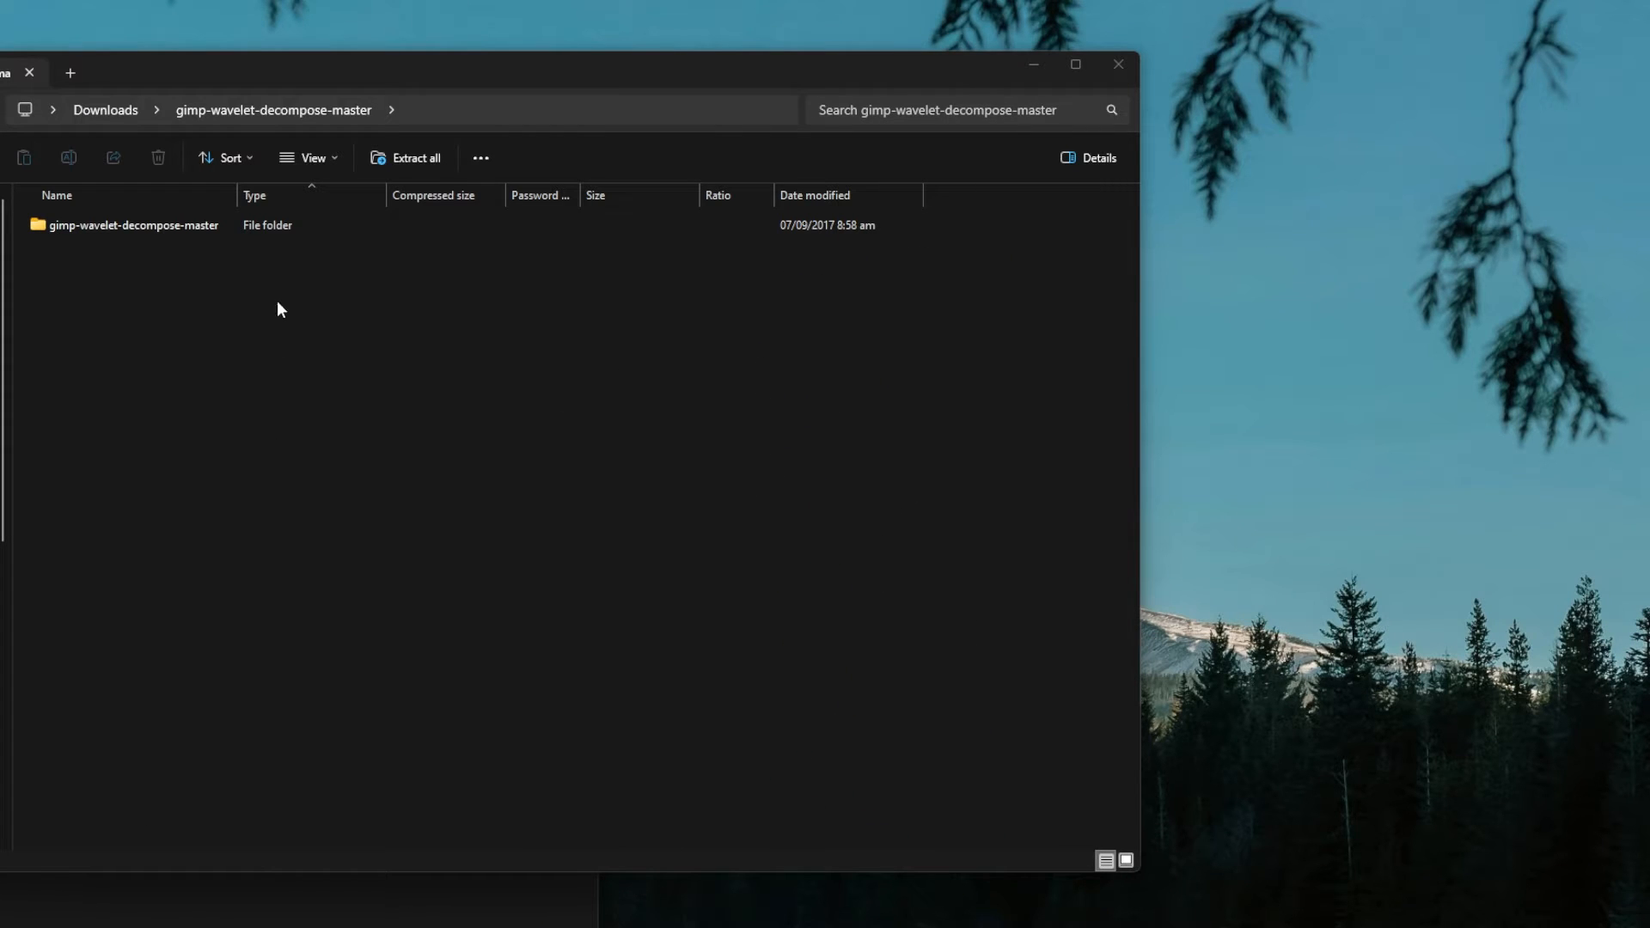
Open the gimp-wavelet-decompose-master folder inside the downloaded archive.
left_click(132, 224)
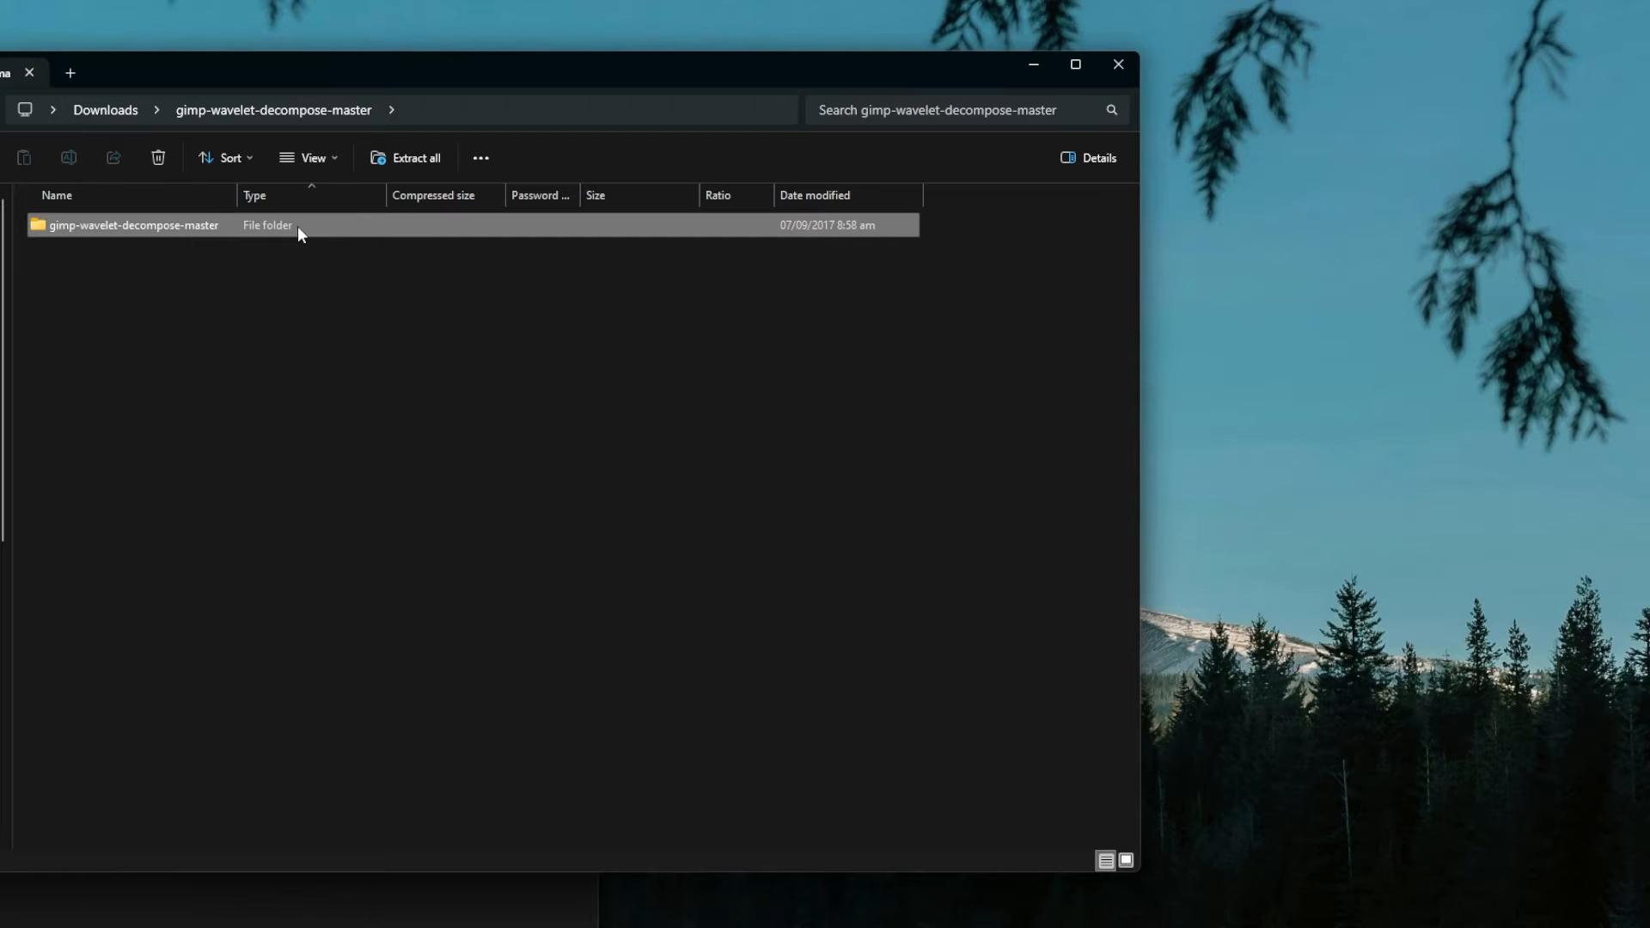
mouse_move(327, 230)
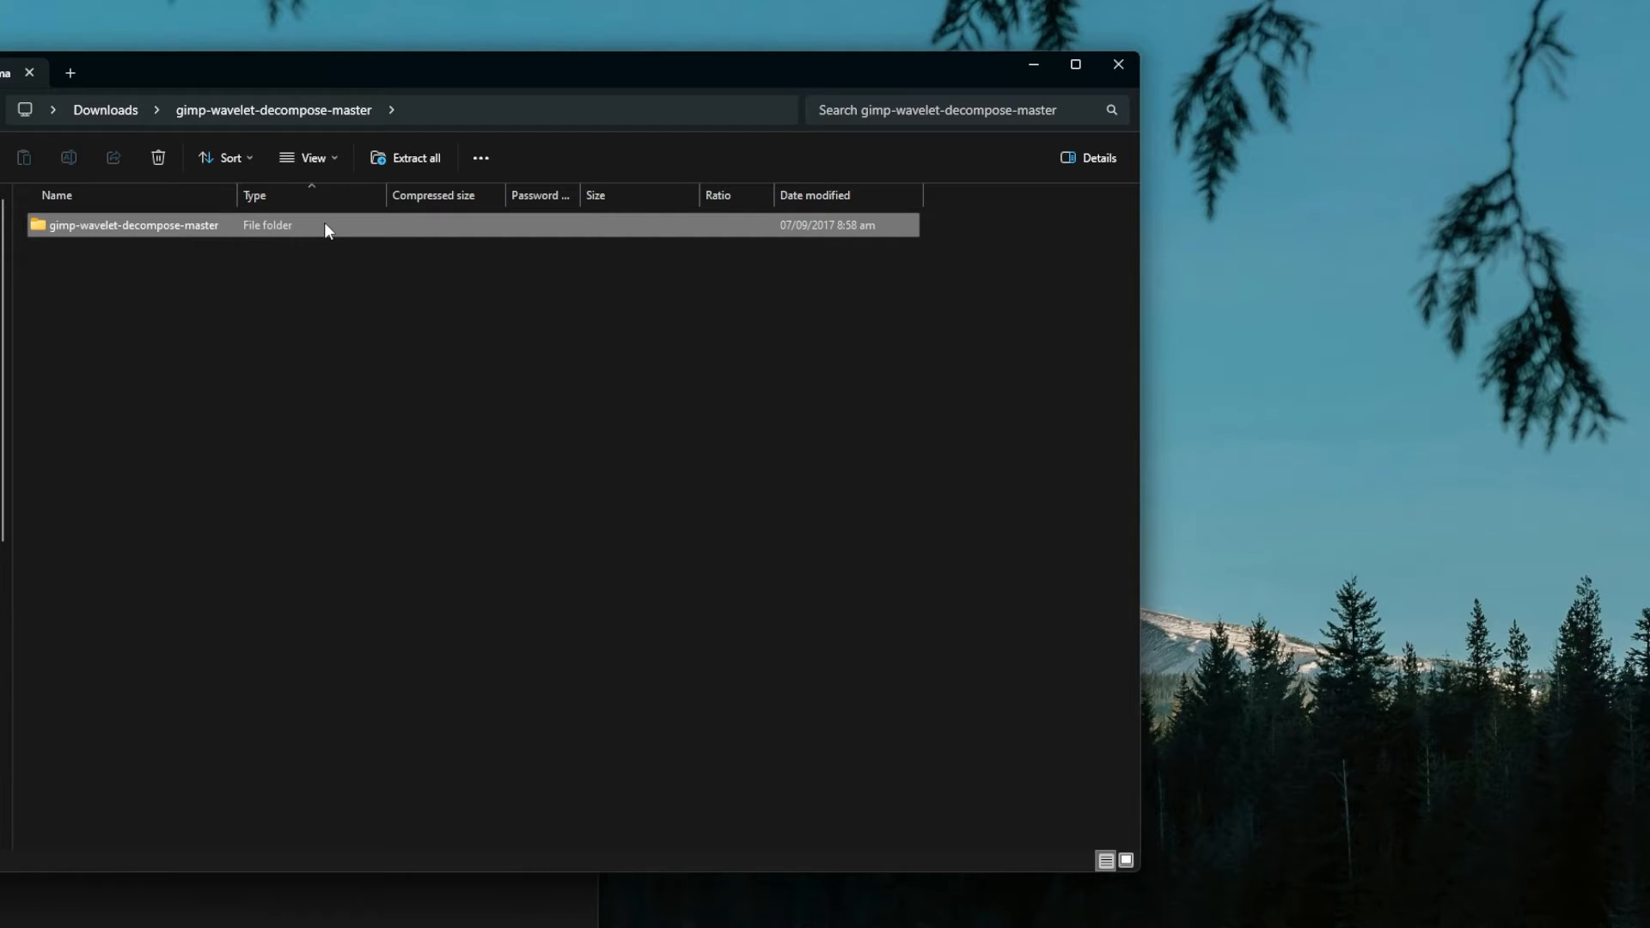
double_click(131, 224)
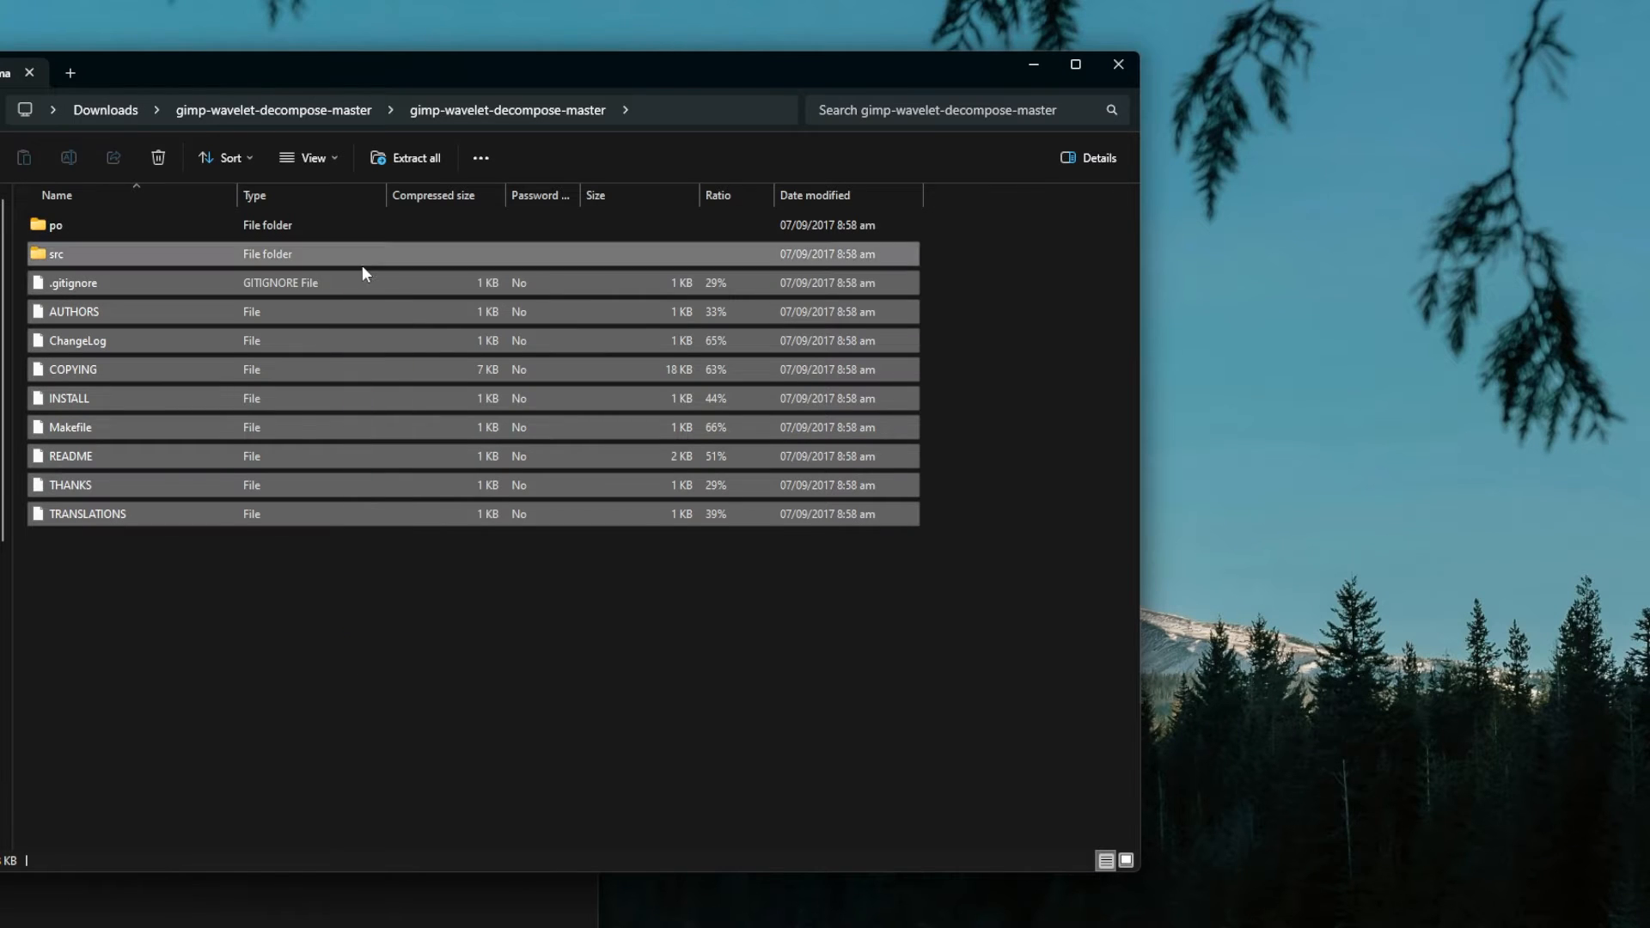
left_click(474, 595)
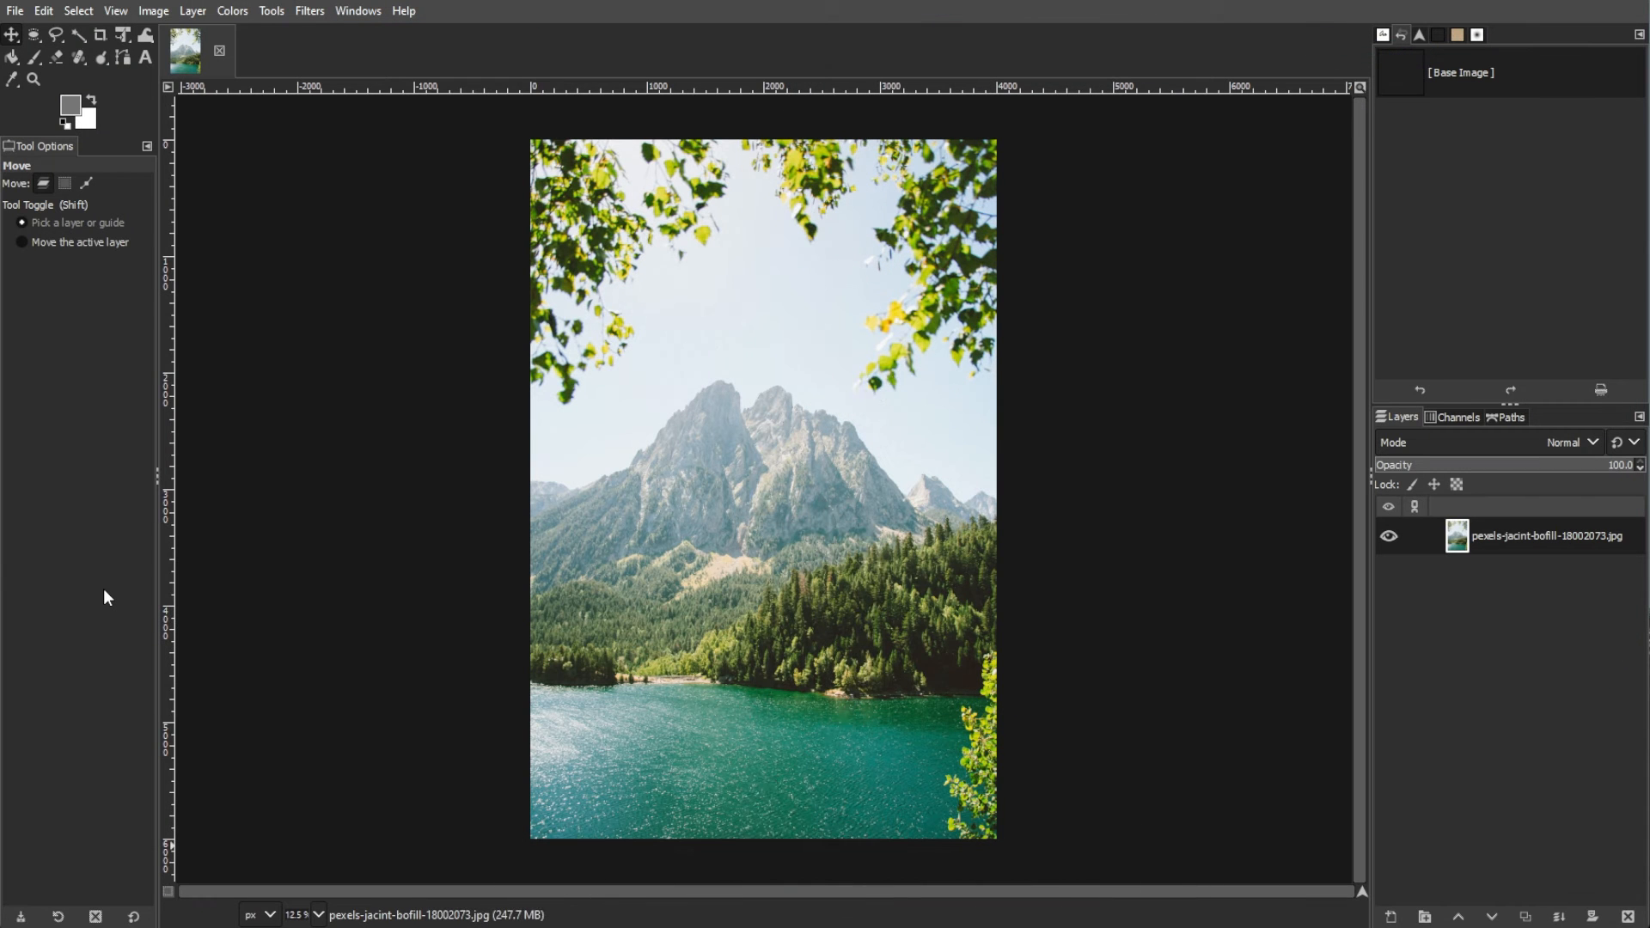
In Preferences, reveal GIMP 2's plug-ins folder in the file manager, then close without changes.
left_click(43, 10)
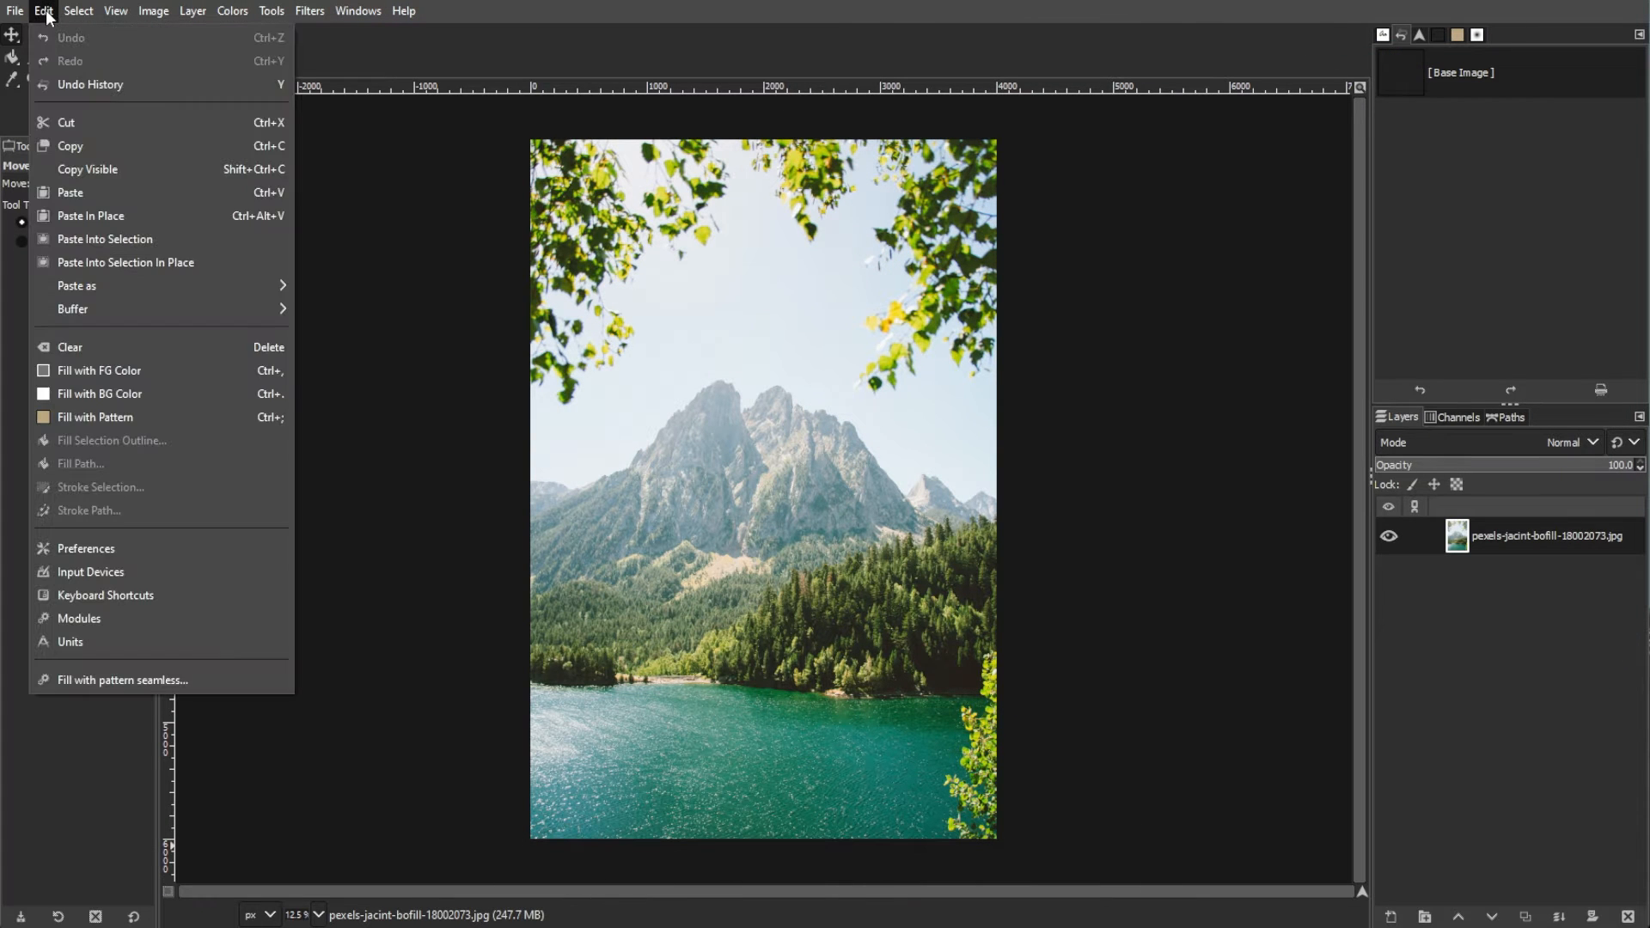
left_click(85, 548)
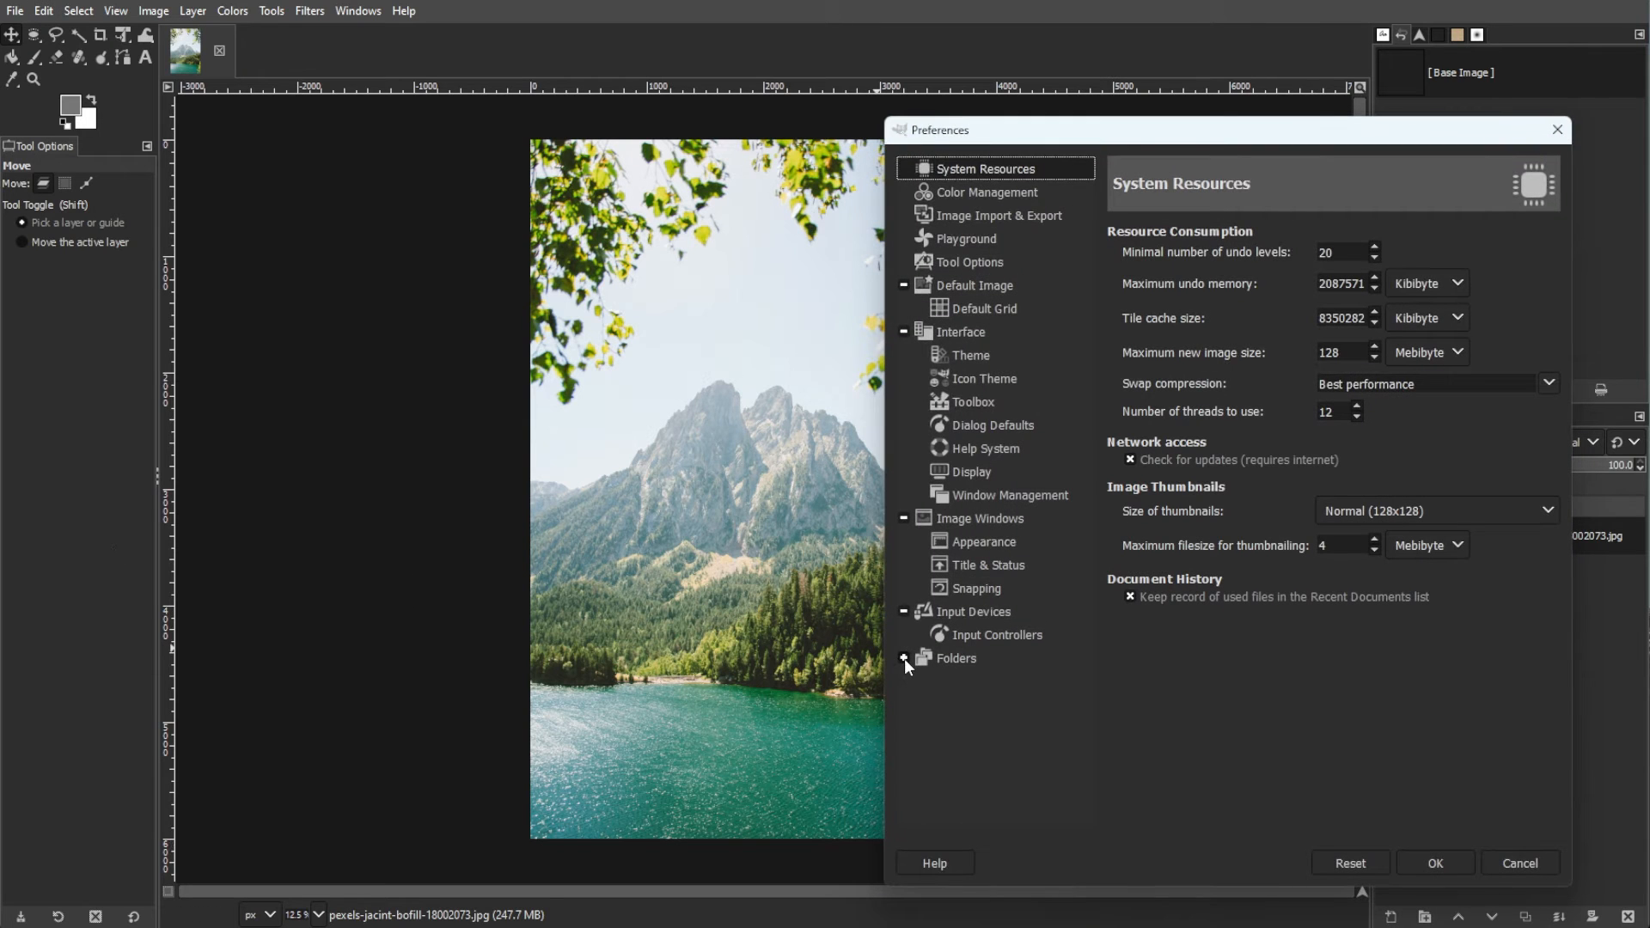
left_click(904, 661)
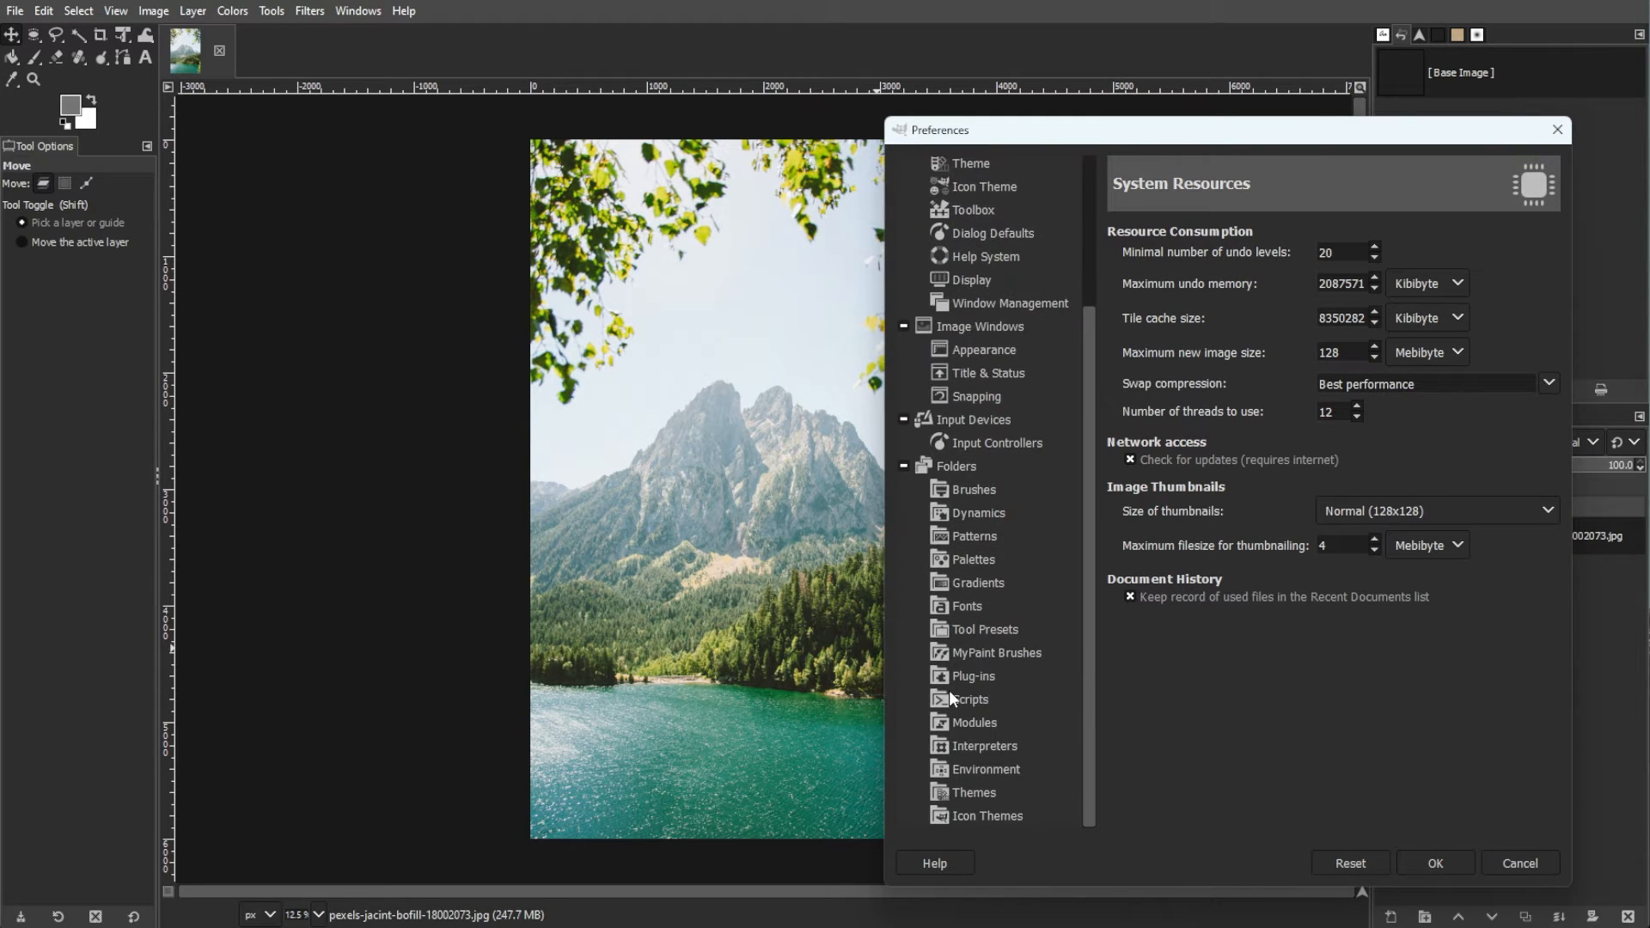
left_click(974, 675)
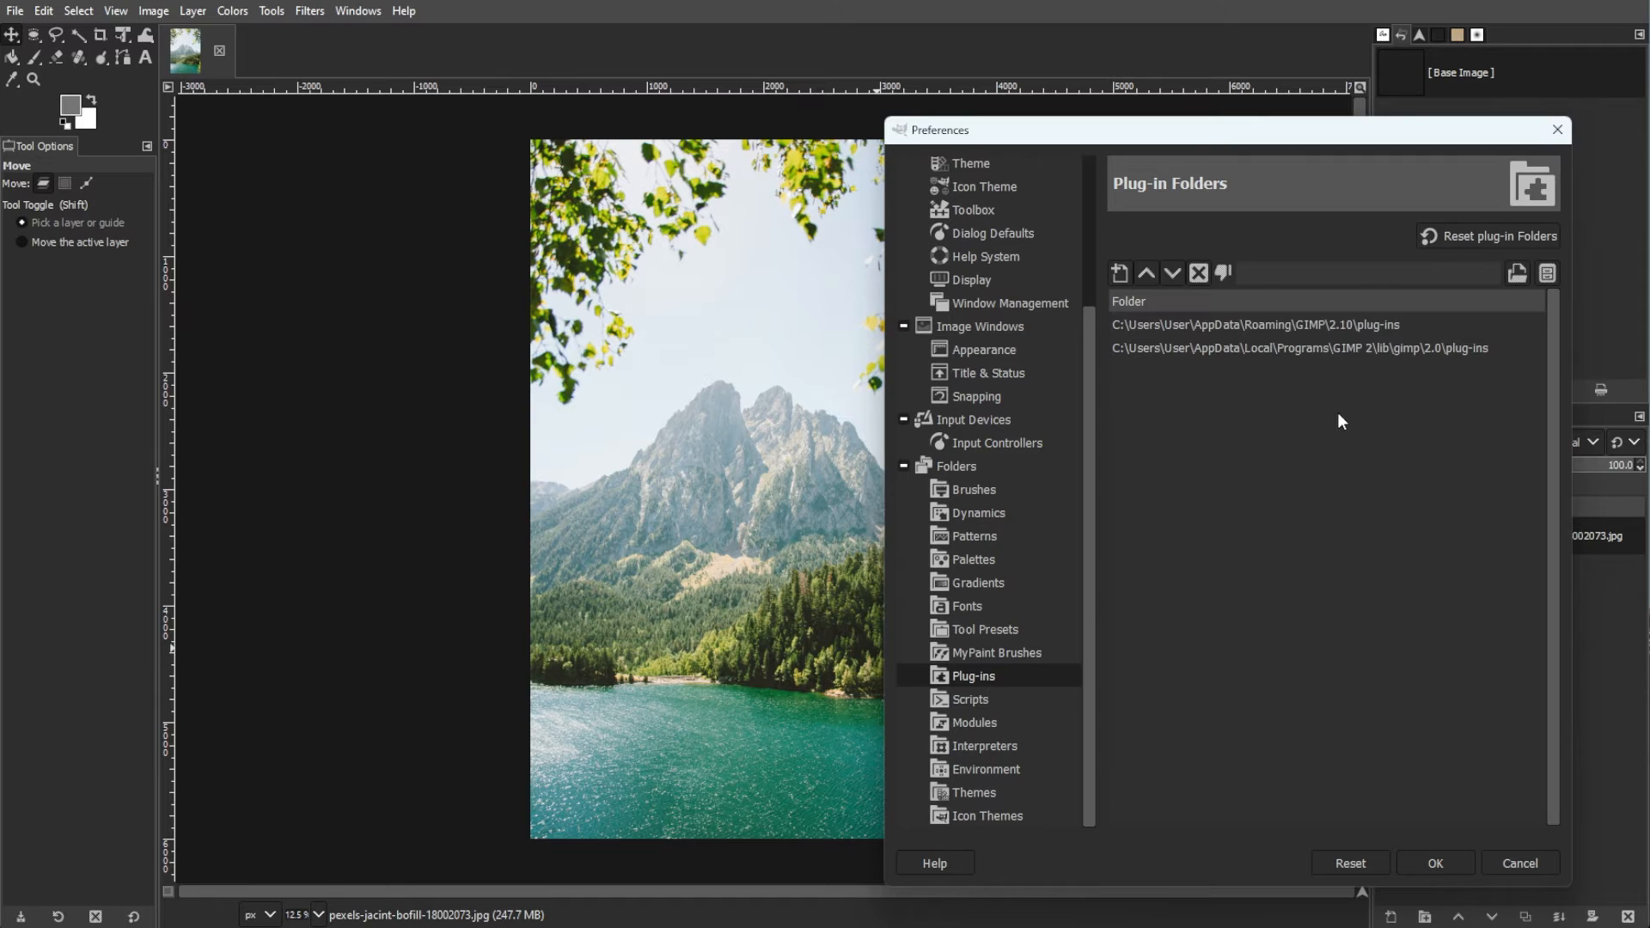
left_click(1299, 348)
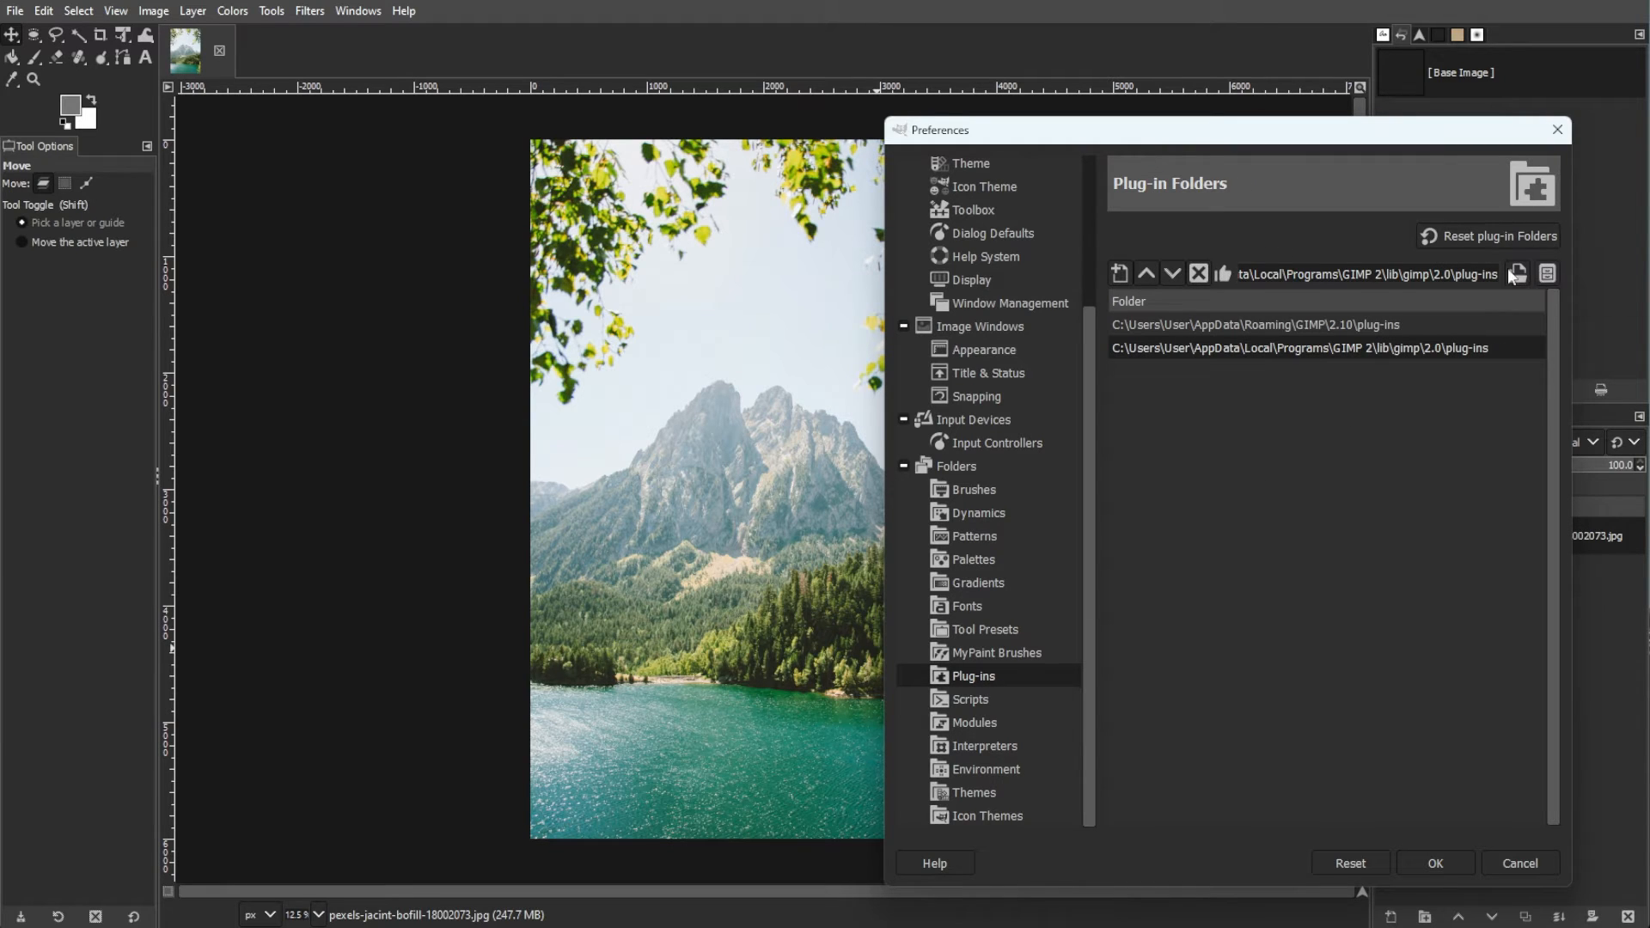
mouse_move(1547, 275)
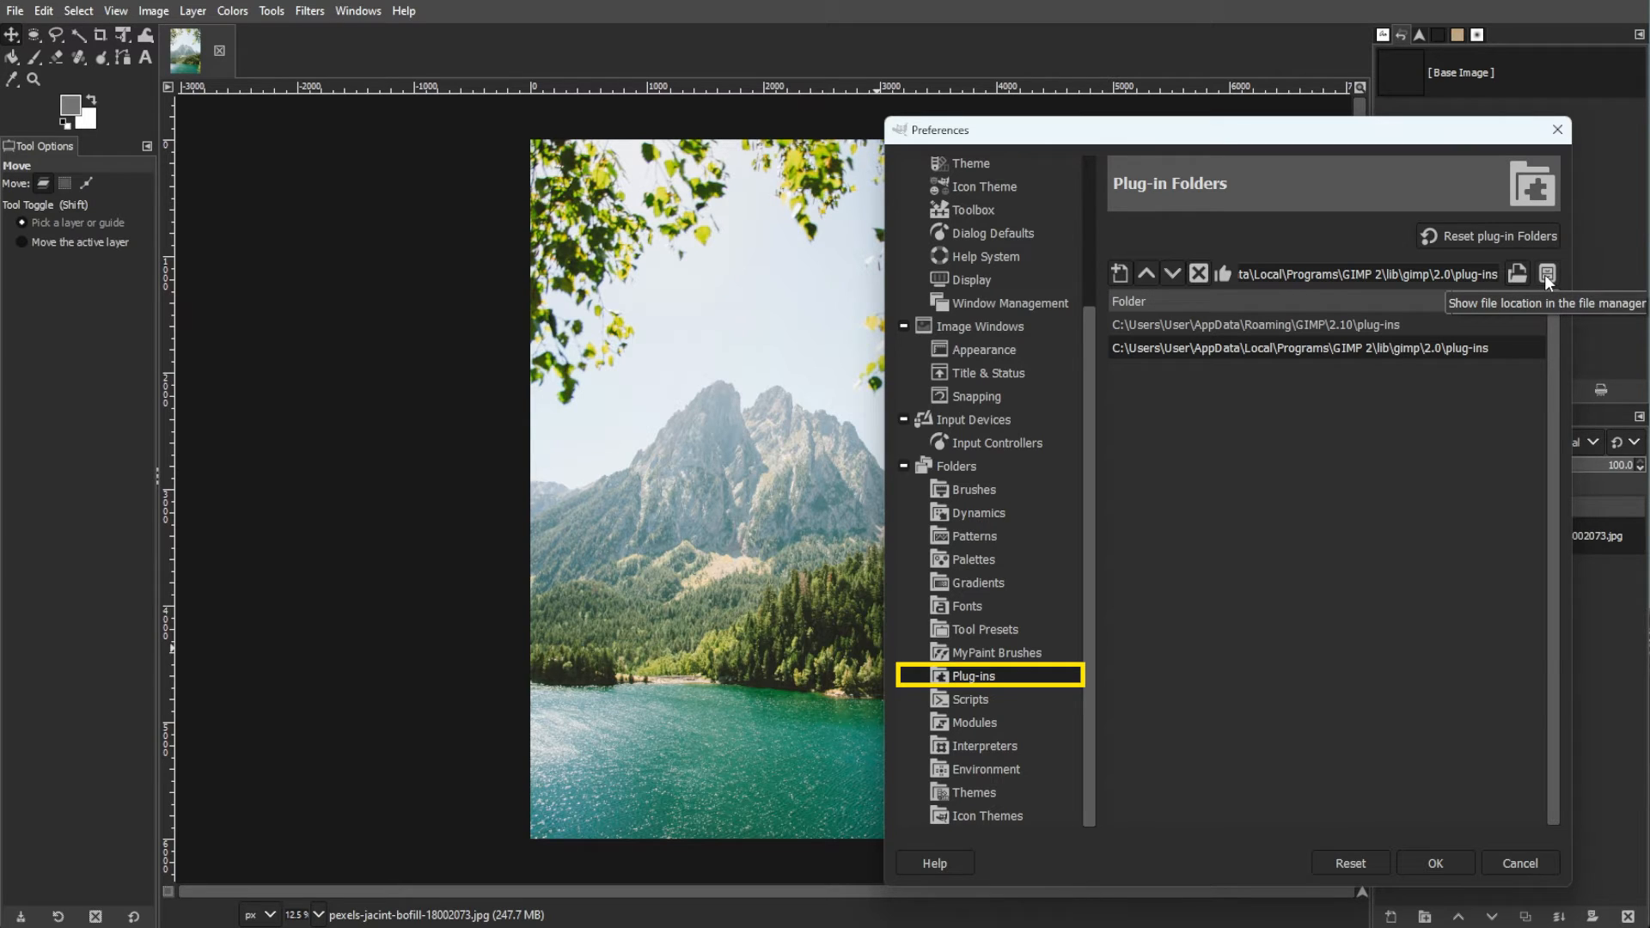
left_click(973, 699)
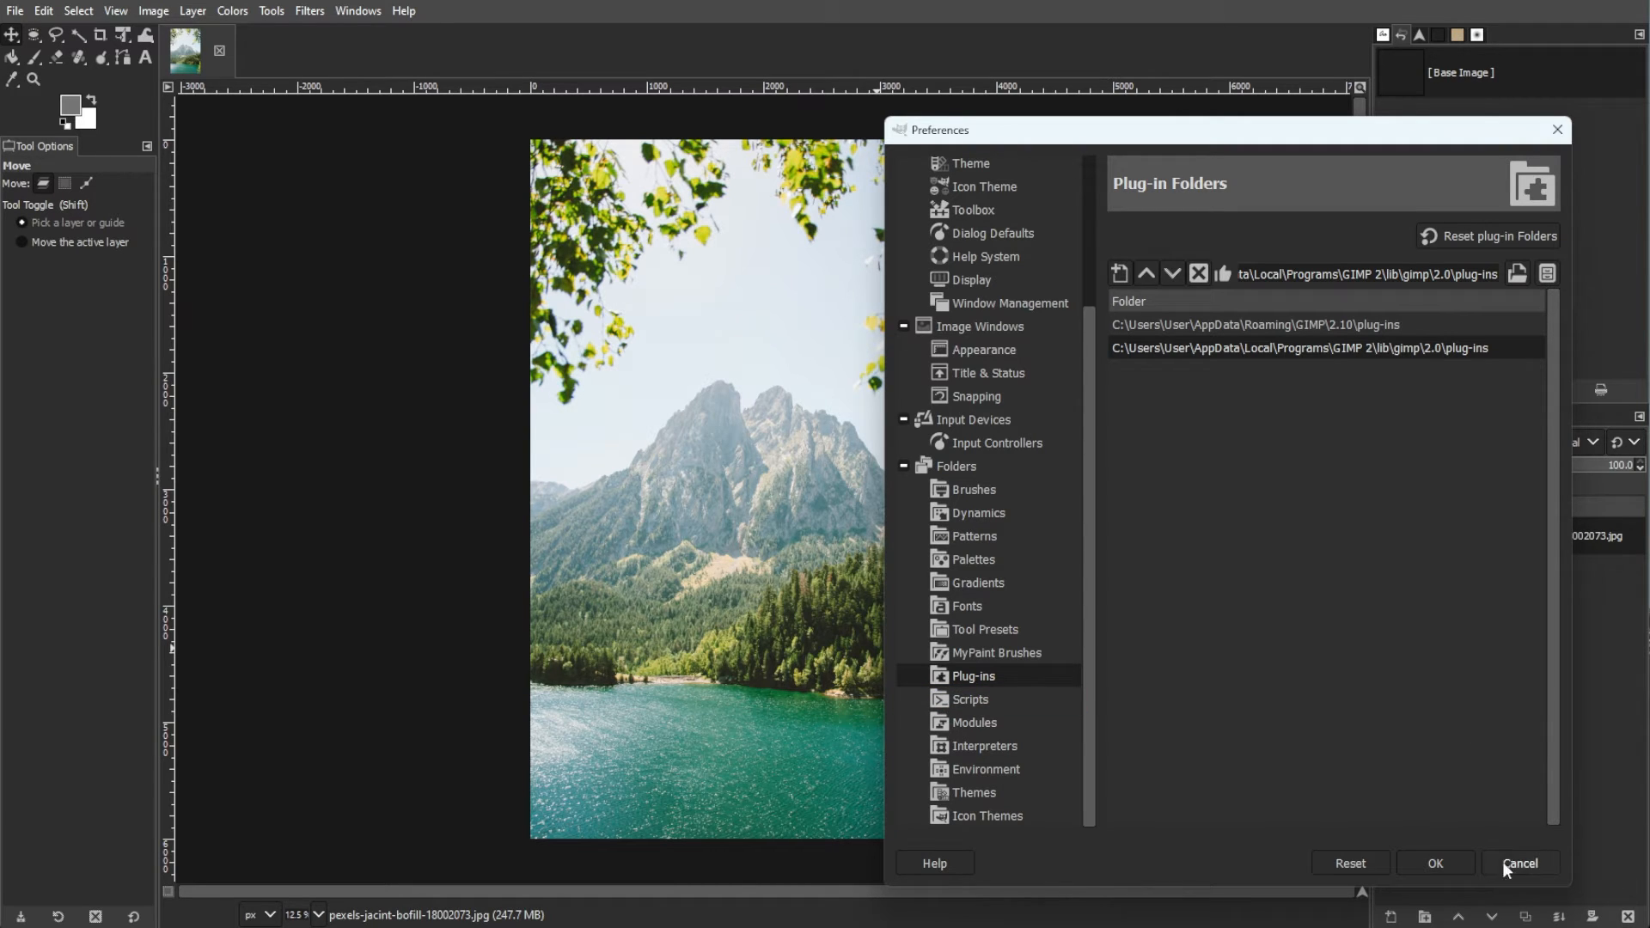
left_click(1518, 862)
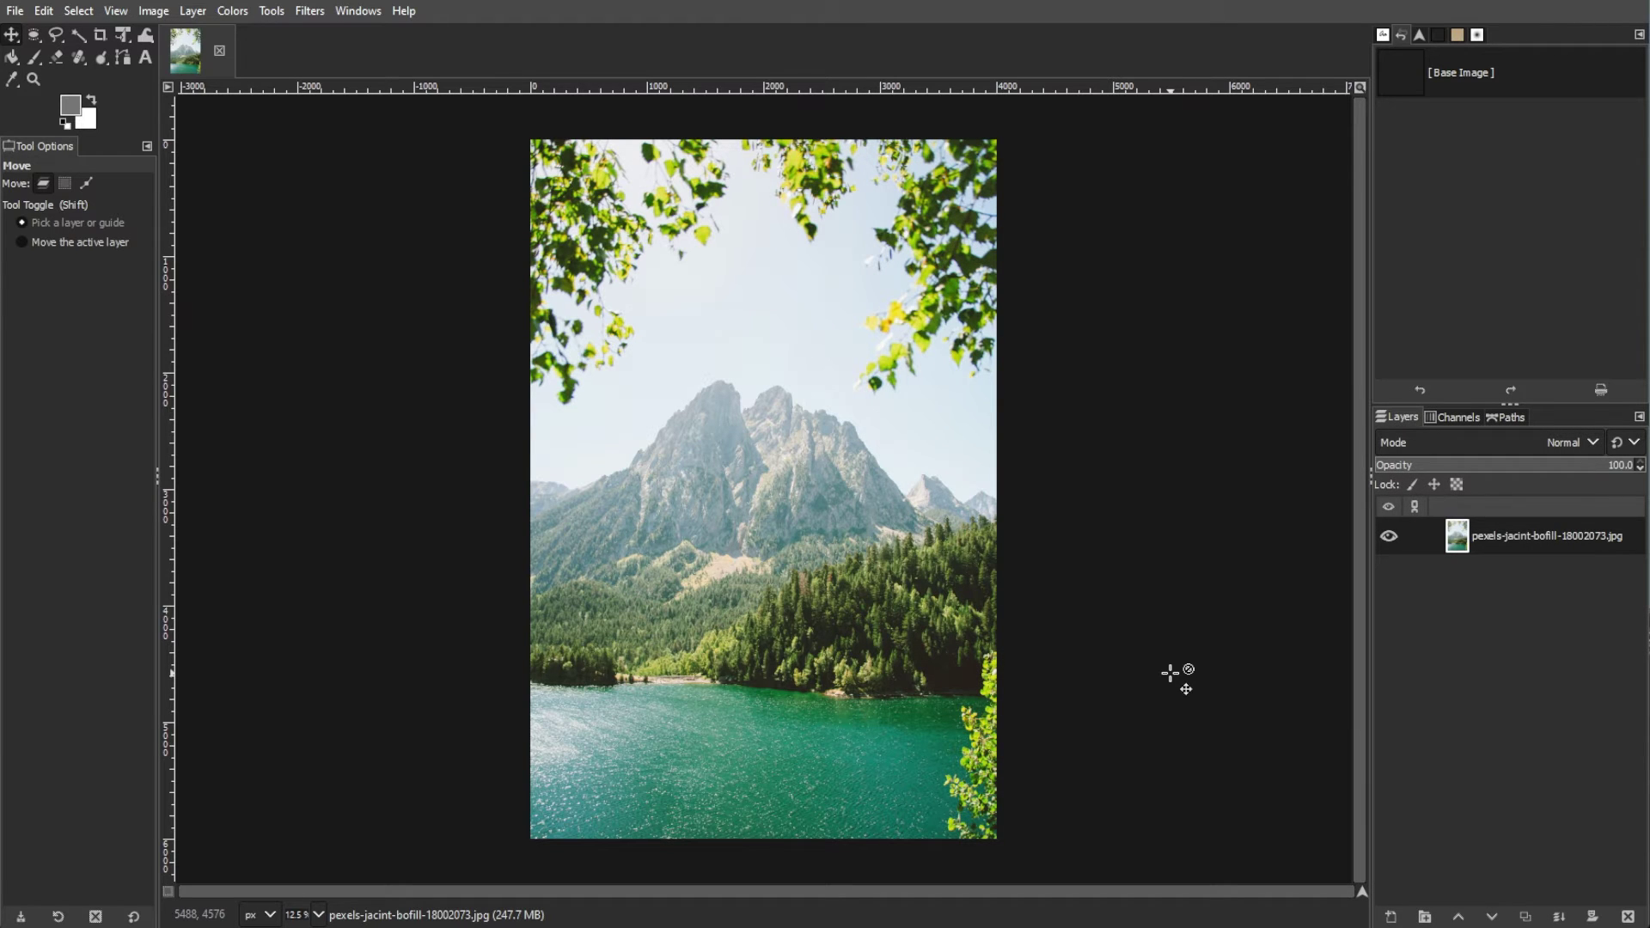
mouse_move(1168, 674)
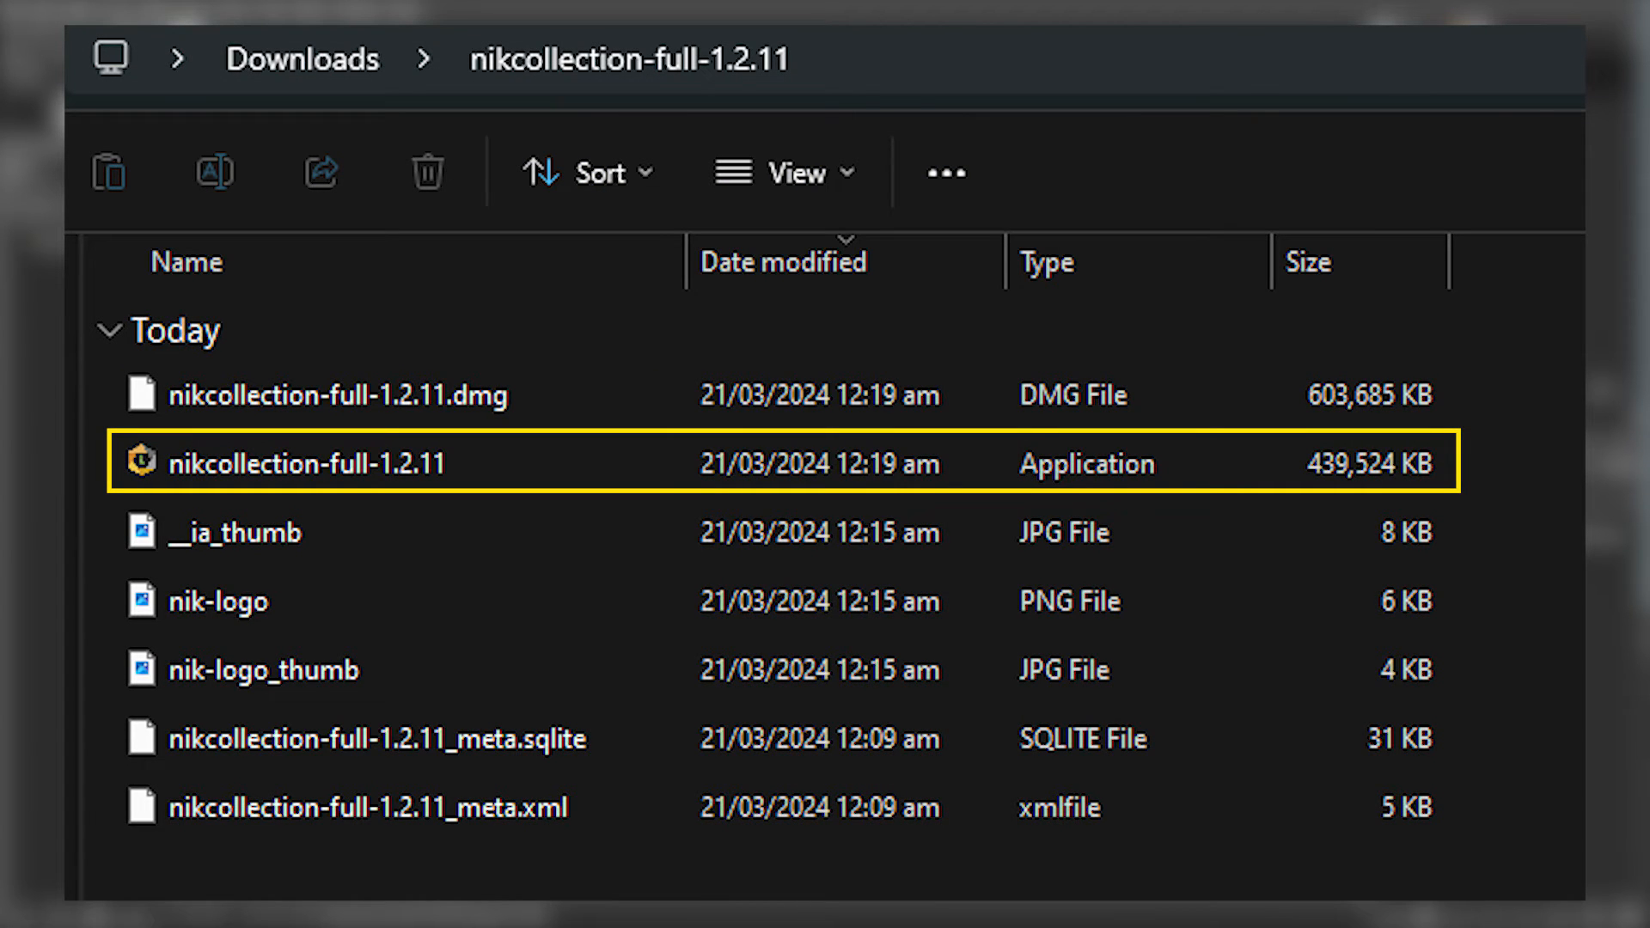
Launch the nikcollection-full-1.2.11 installer application.
double_click(305, 463)
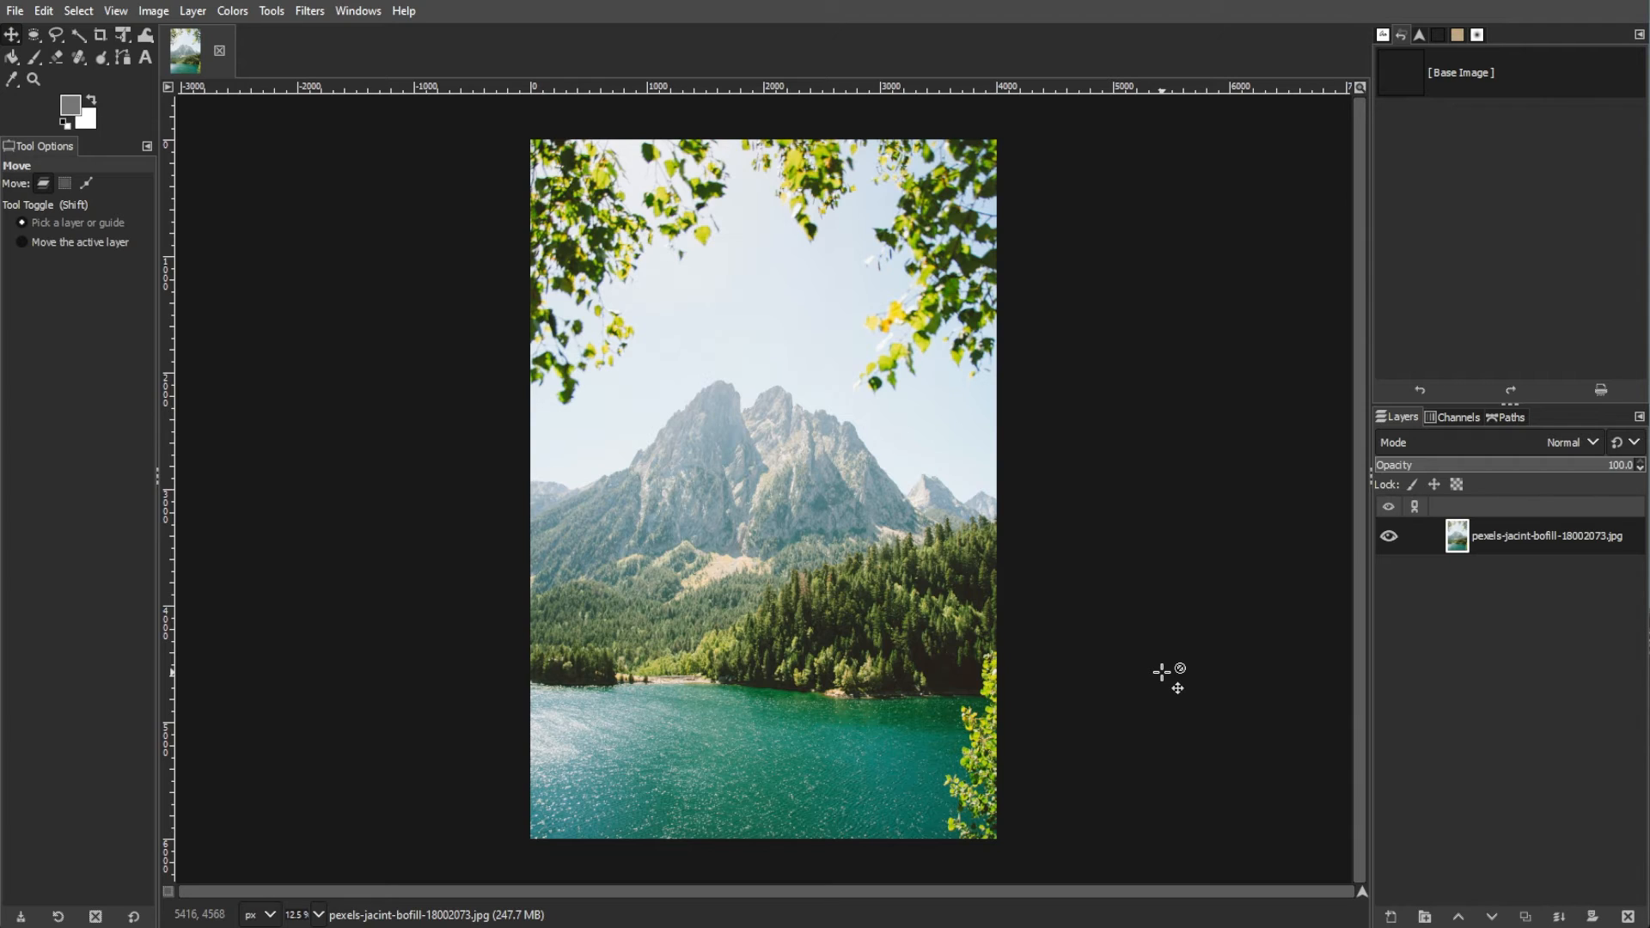
mouse_move(1157, 683)
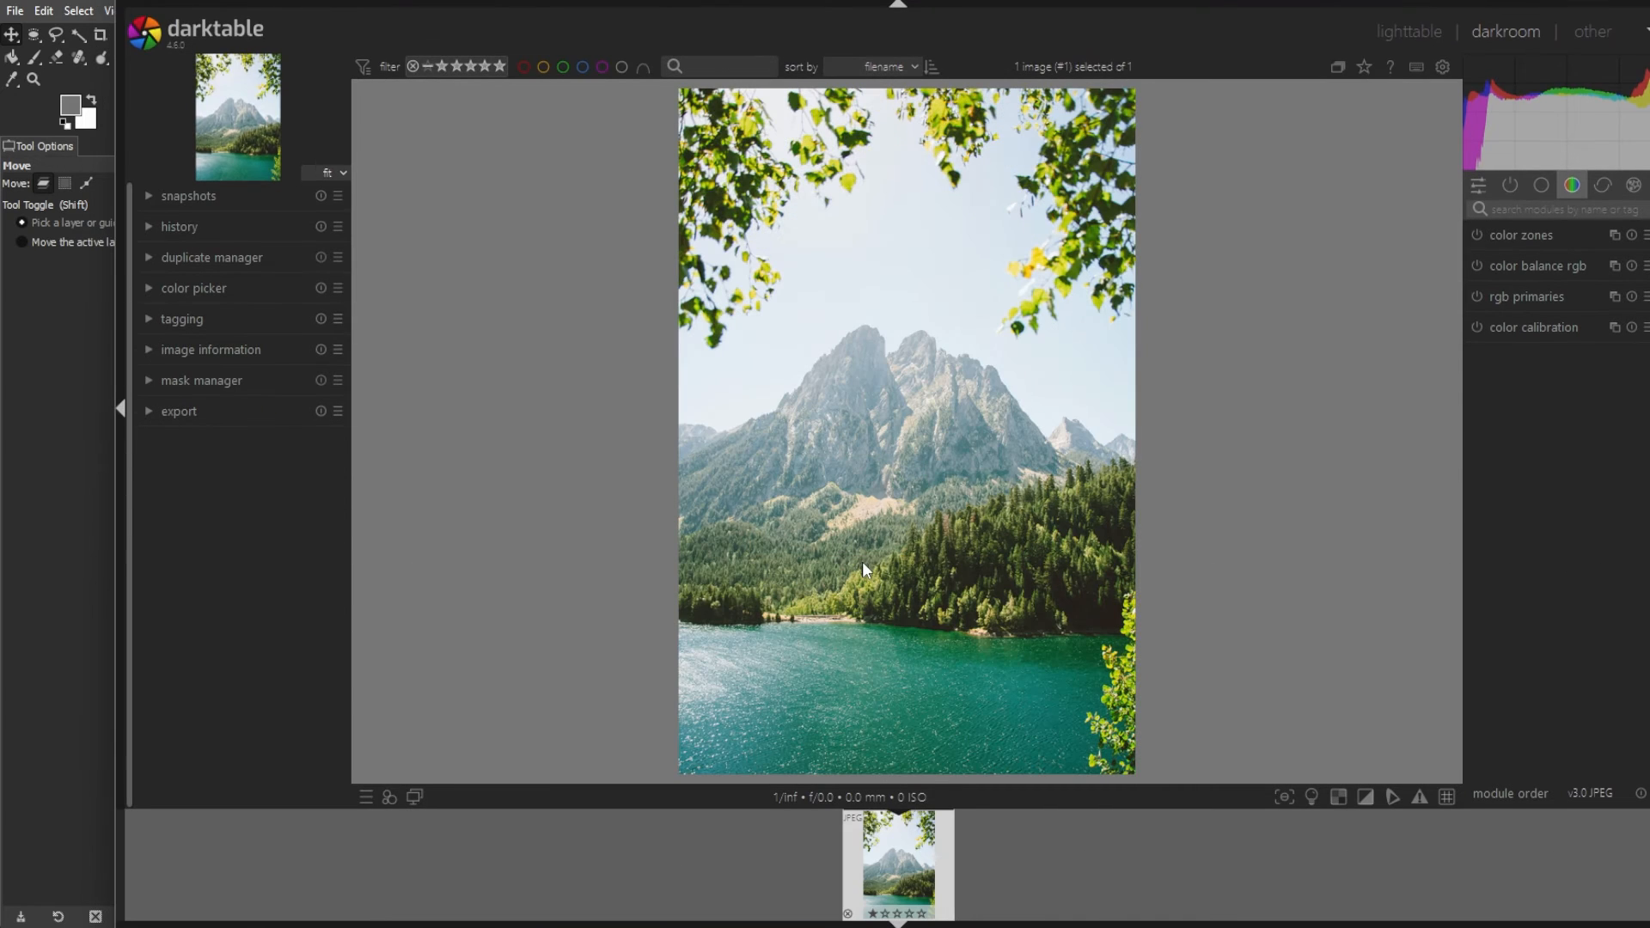
Close darktable and show GIMP's Filters menu with G'MIC-Qt.
left_click(524, 66)
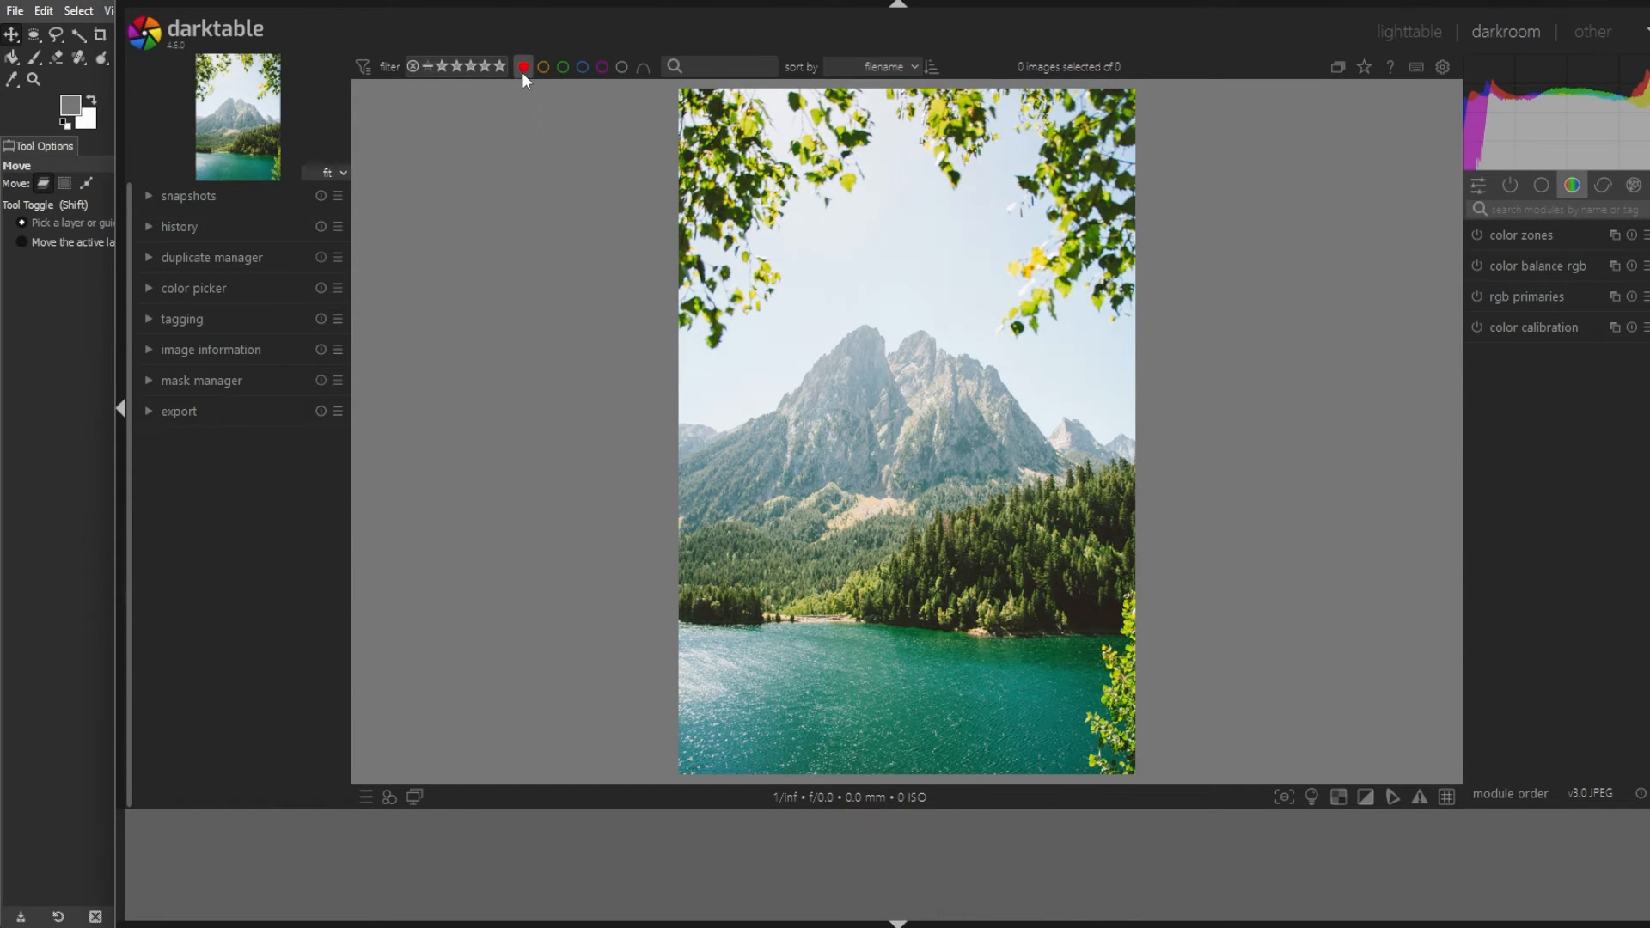
mouse_move(598, 227)
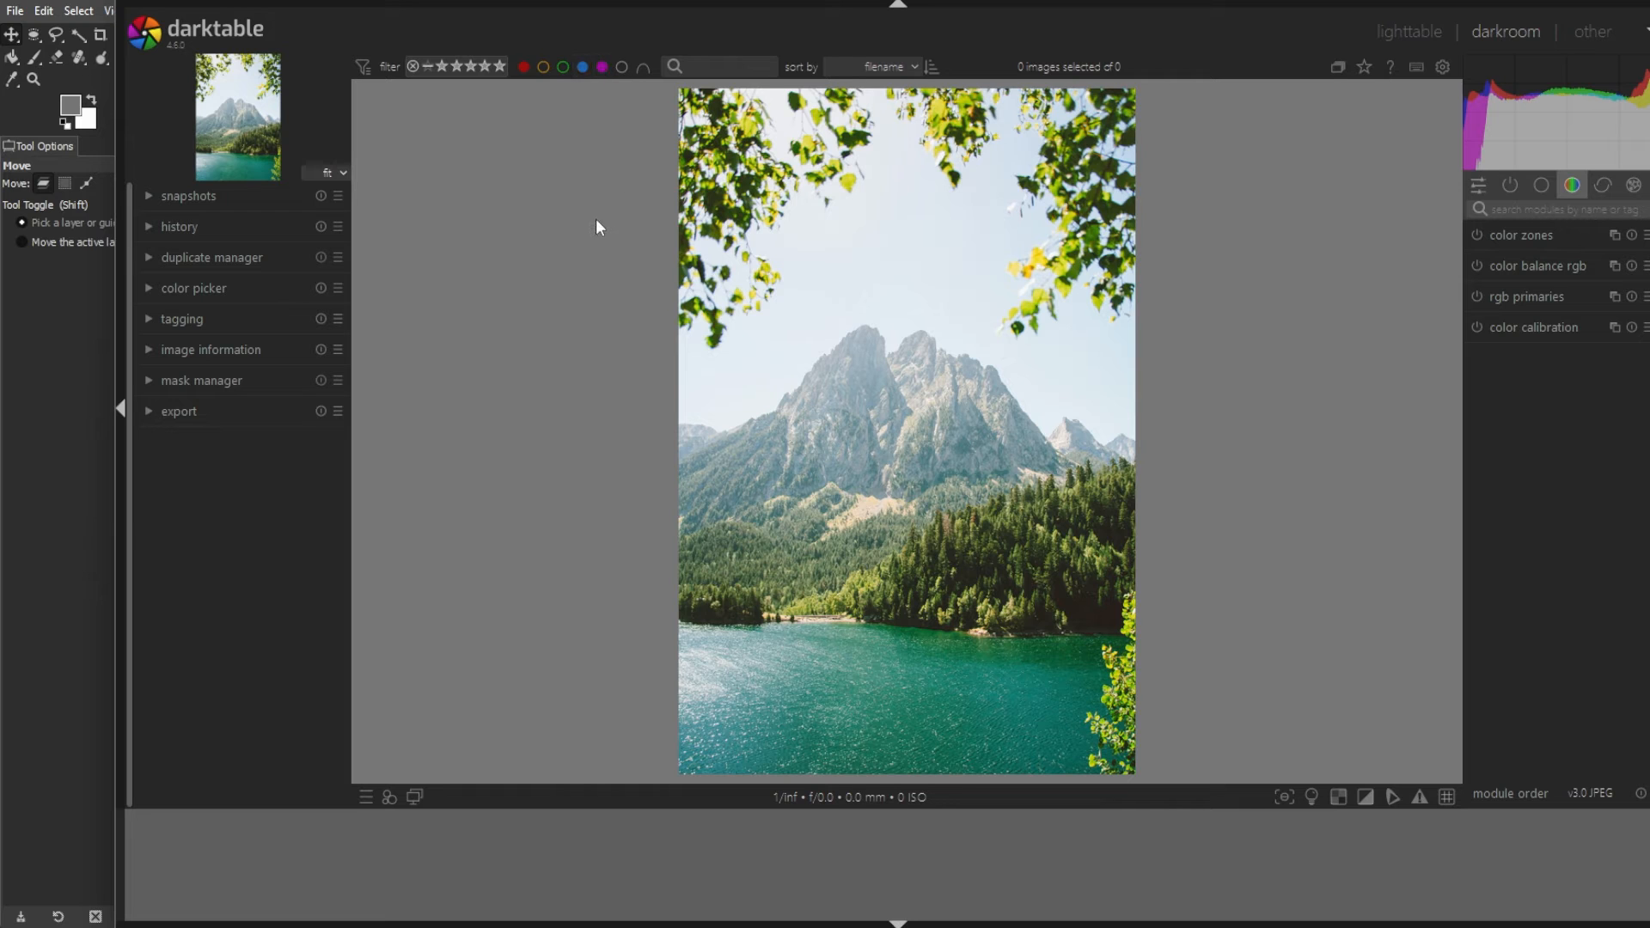
left_click(310, 10)
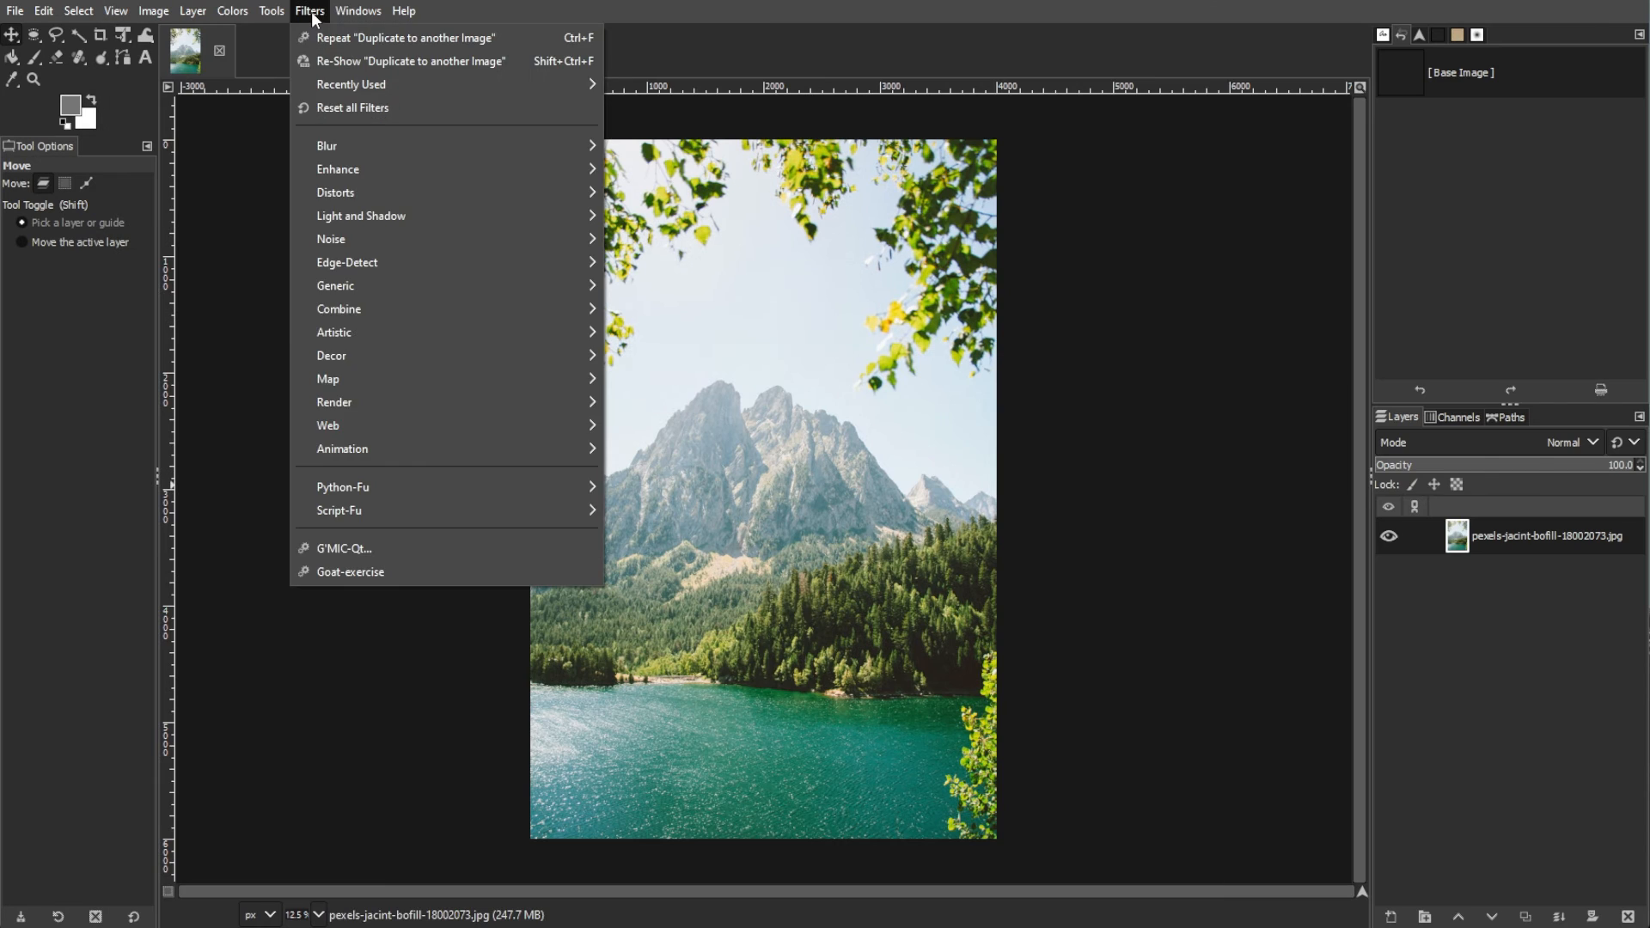
Preview the Crystal, Seamless Deco and Kookaburra filters in G'MIC-Qt, then close without applying.
left_click(343, 548)
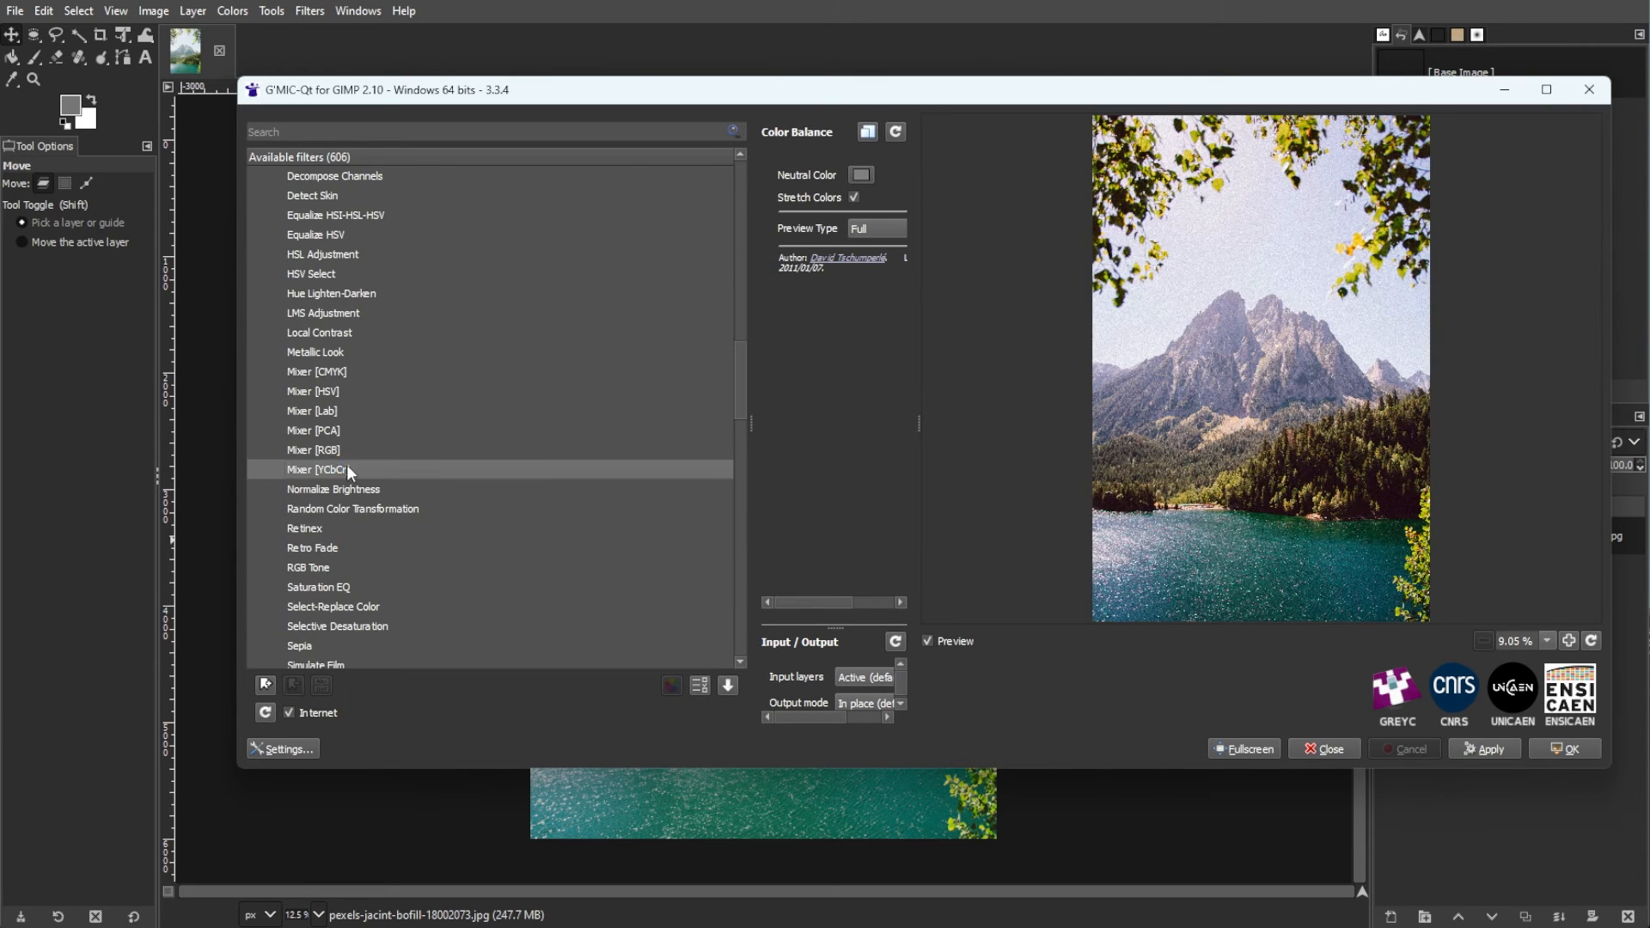
left_click(302, 488)
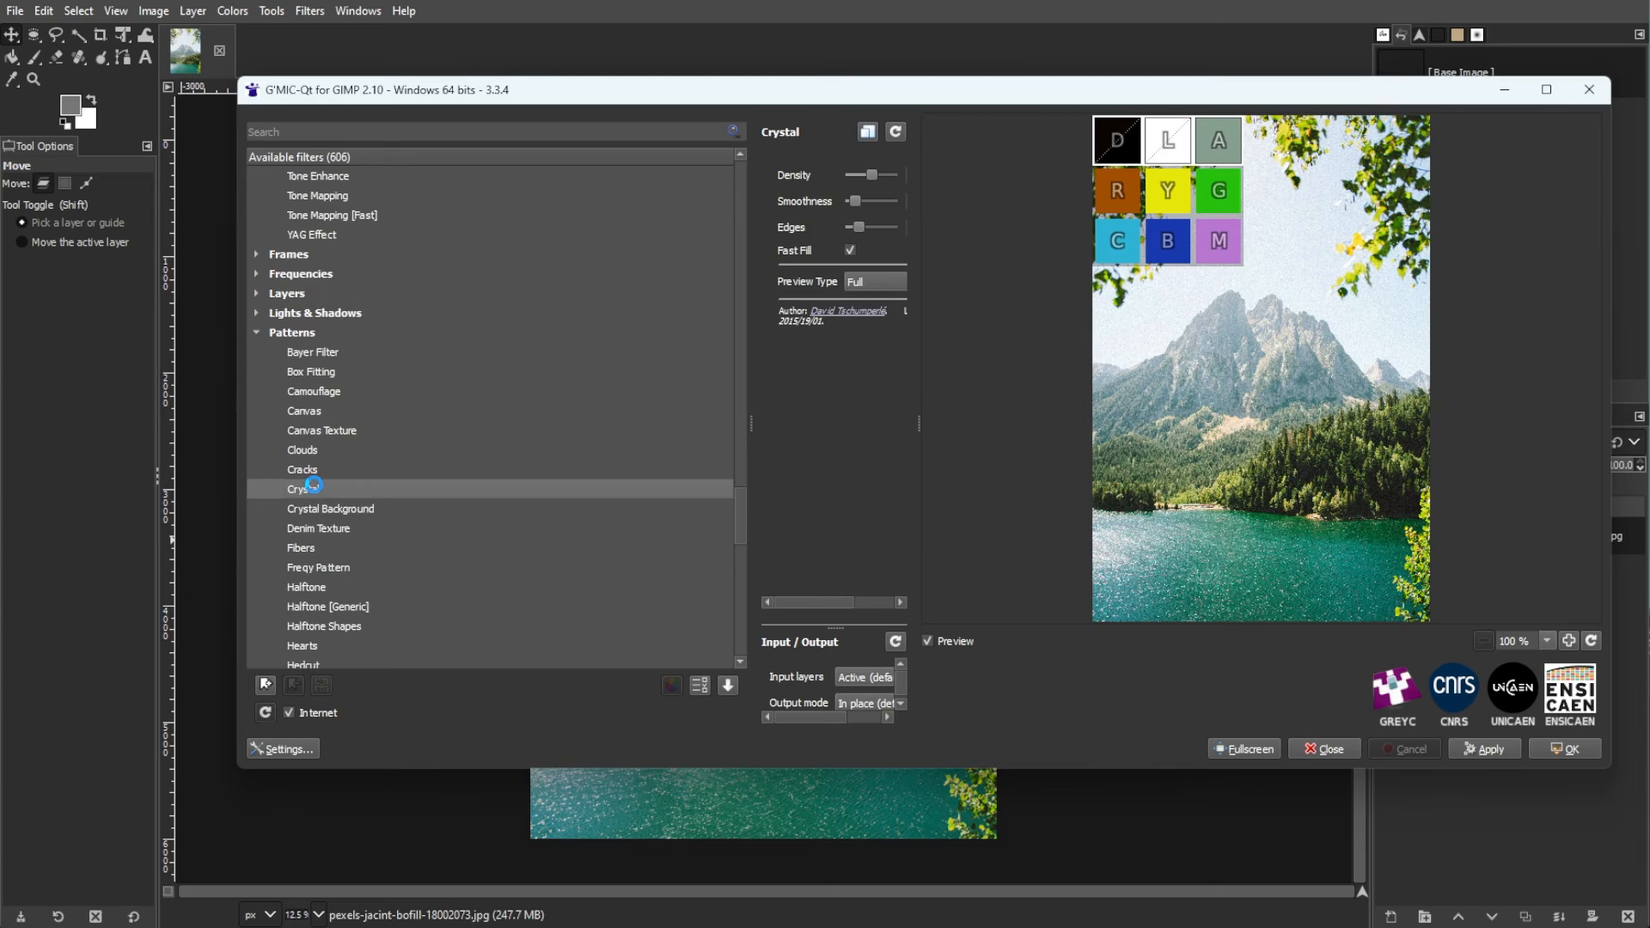
left_click(319, 430)
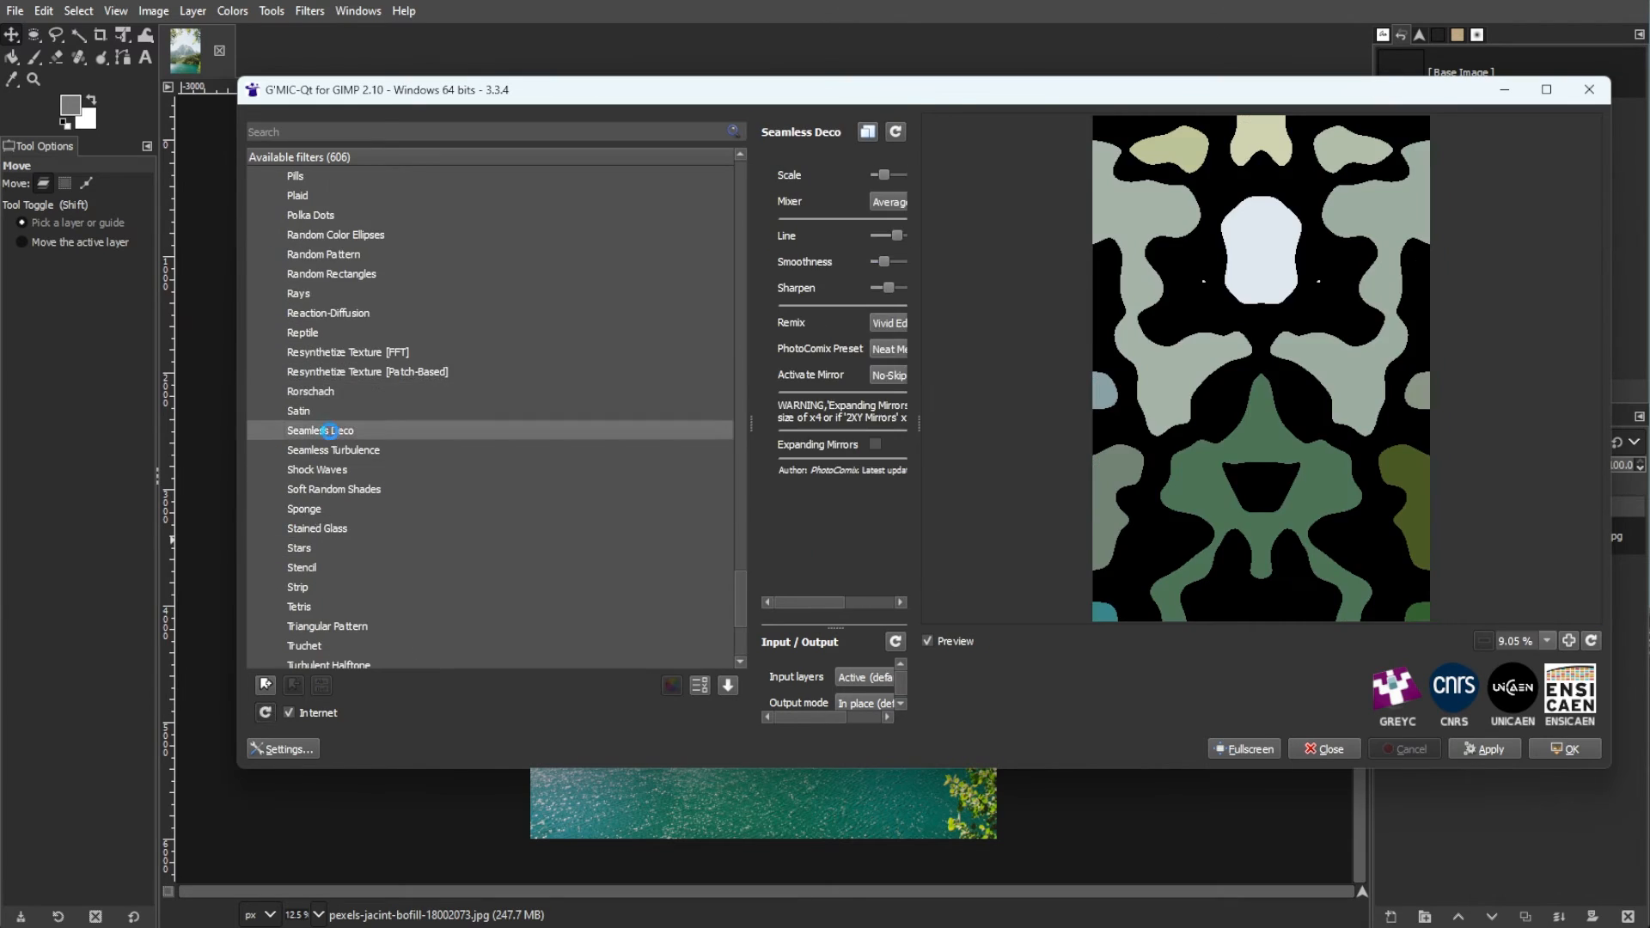
left_click(313, 449)
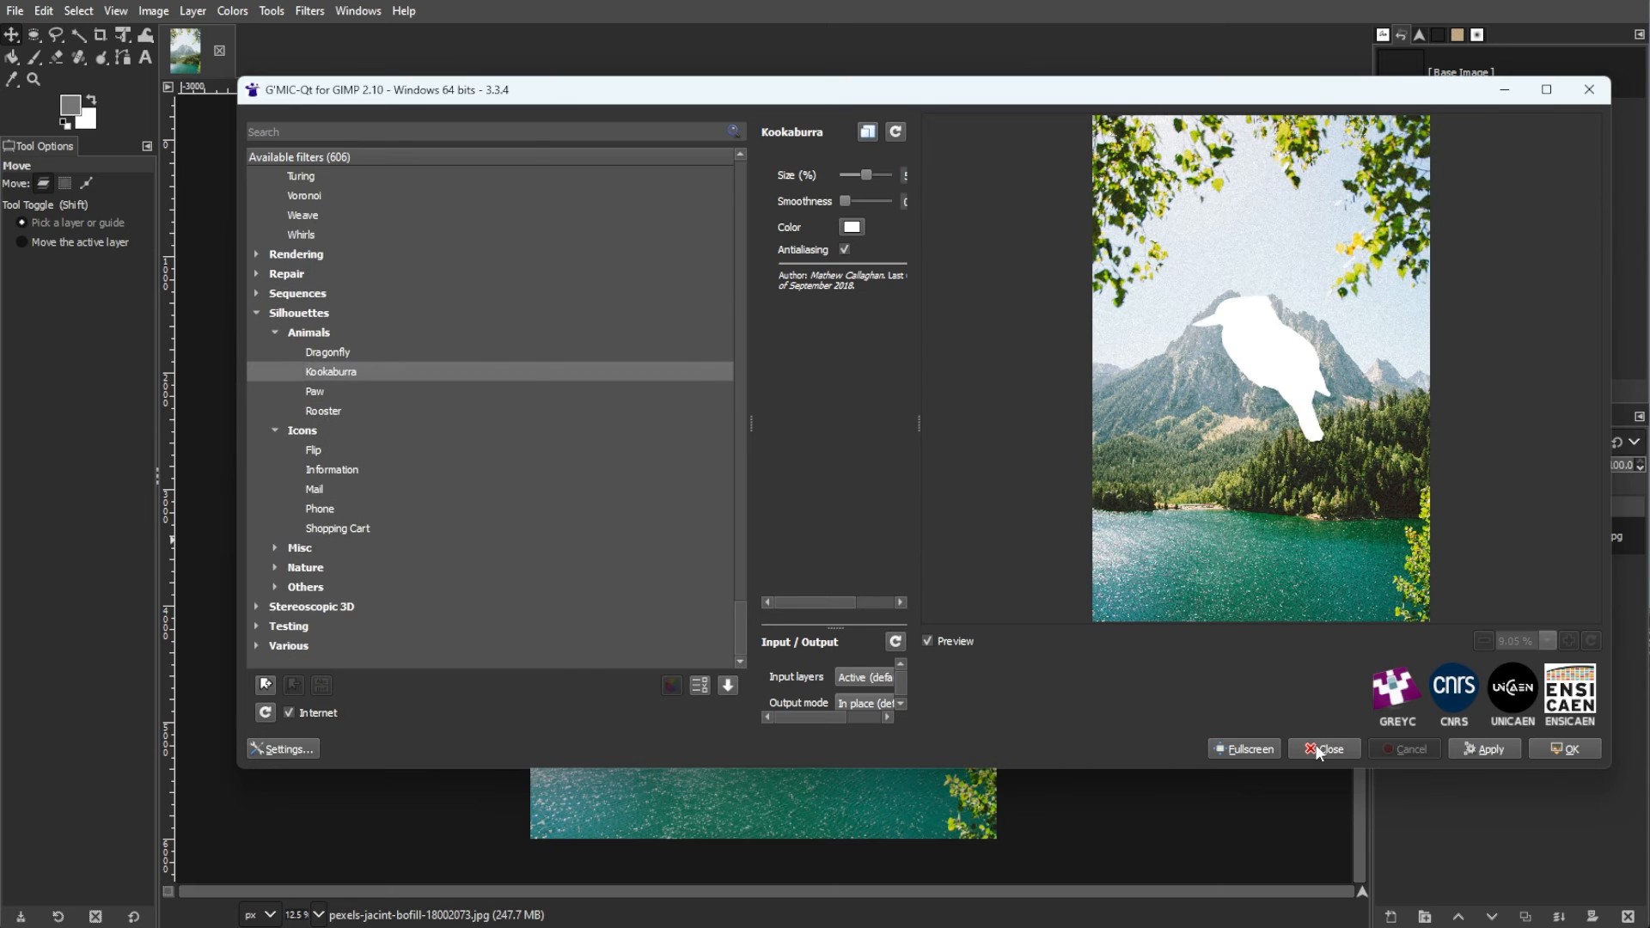
left_click(309, 11)
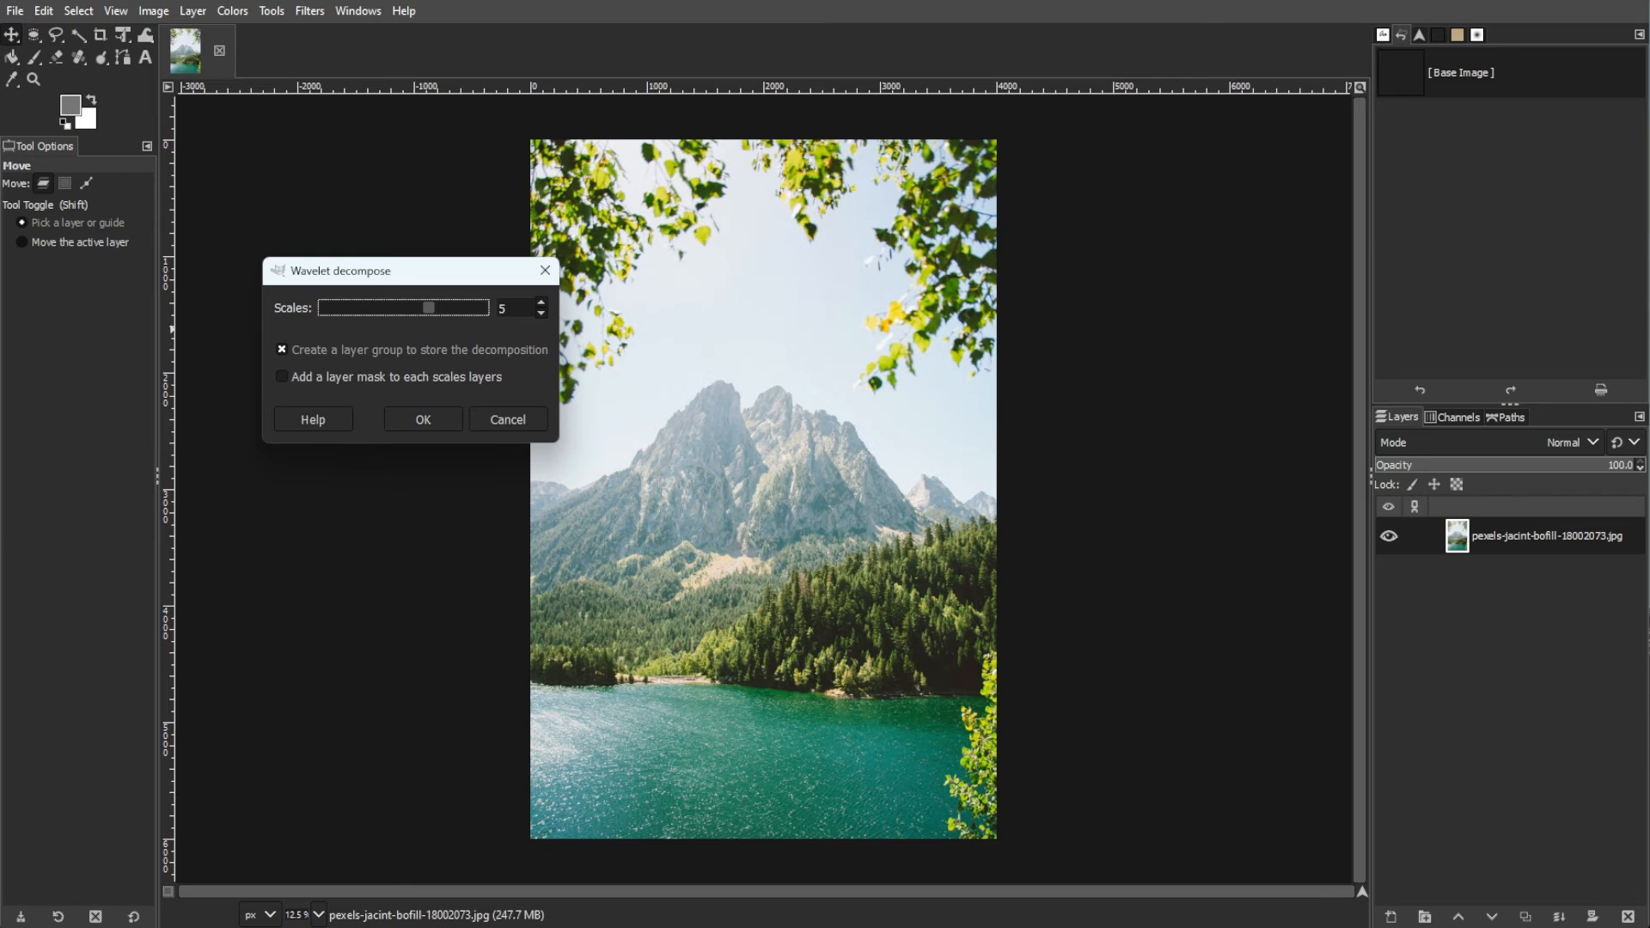
Bring up Layer's Duplicate to another Image options and cancel them.
left_click(192, 10)
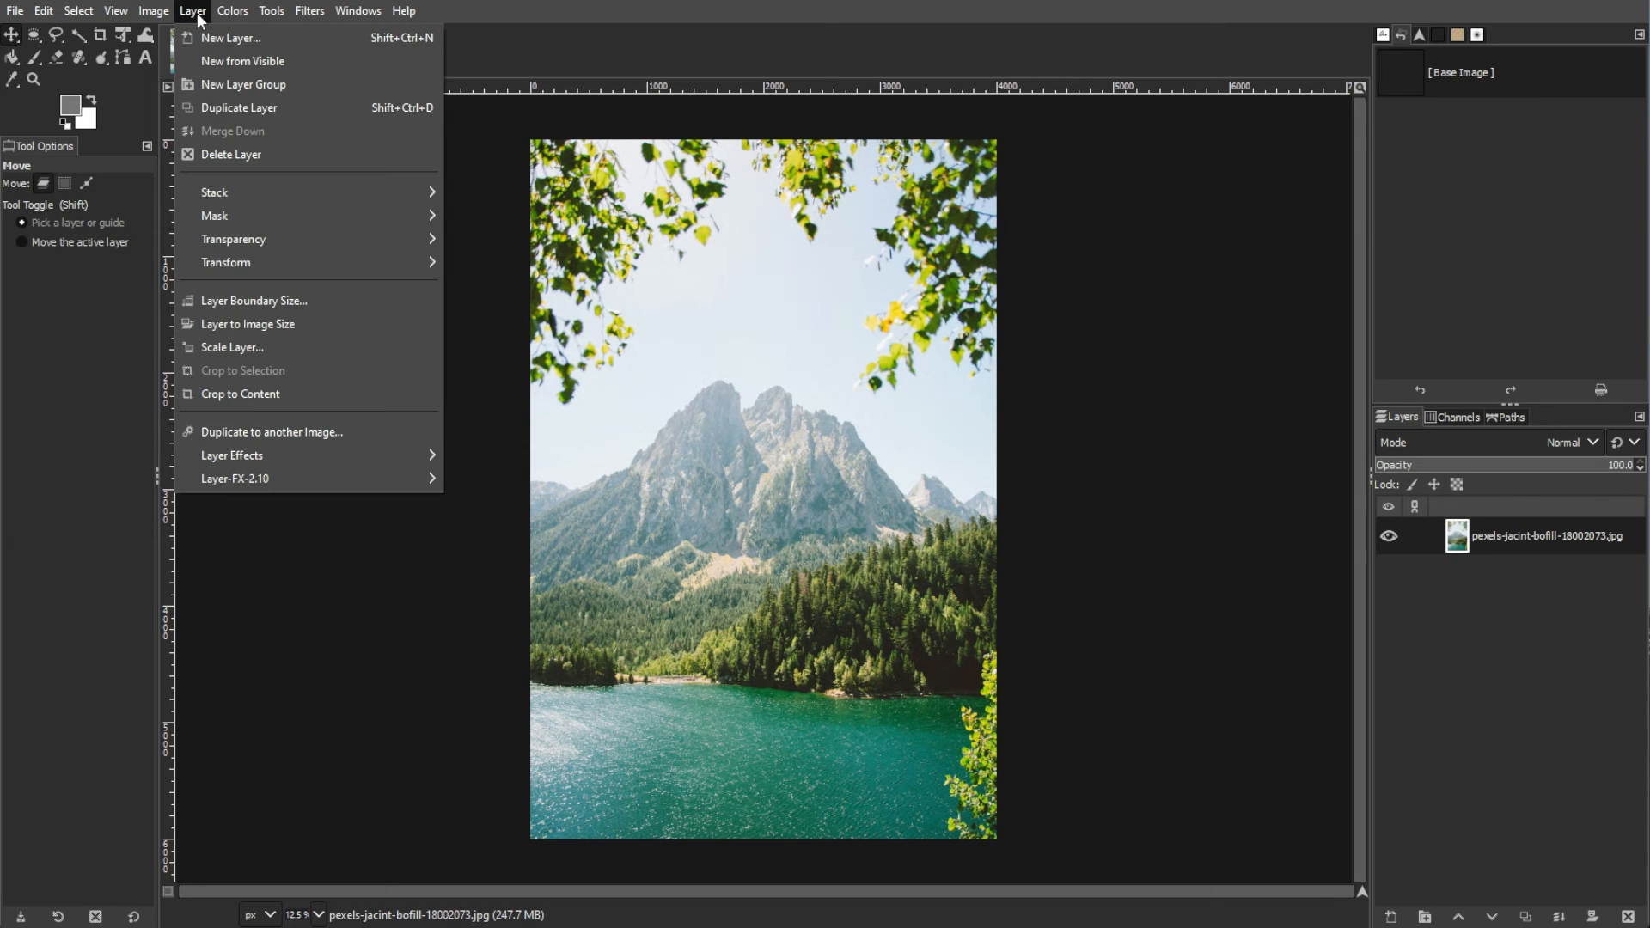
left_click(385, 445)
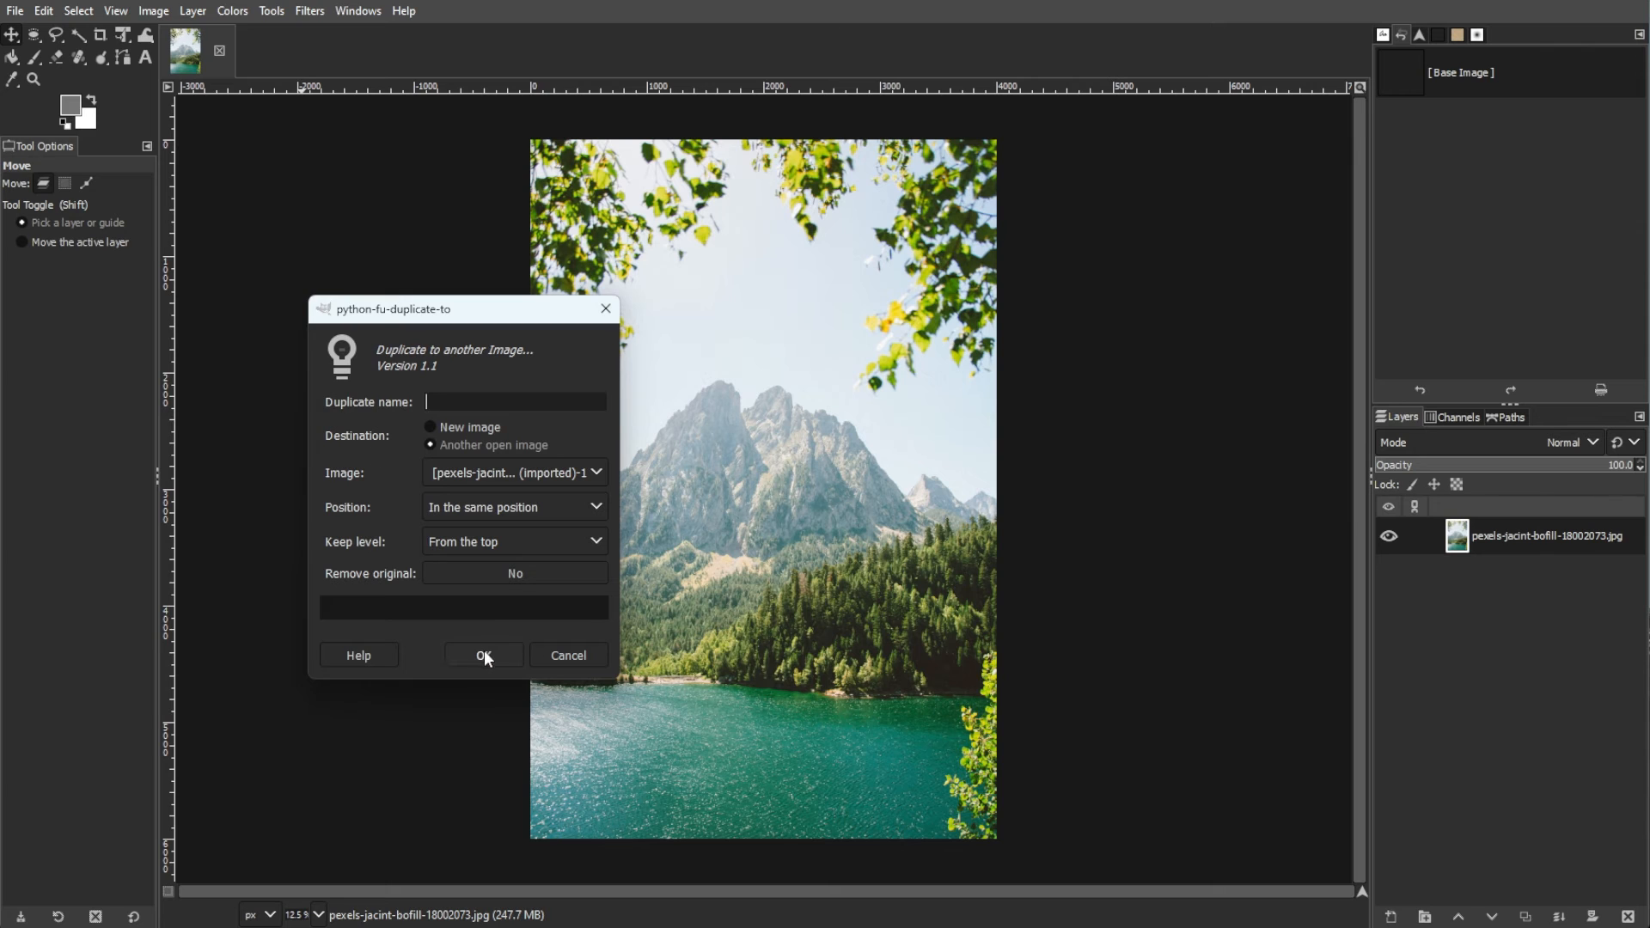
mouse_move(568, 655)
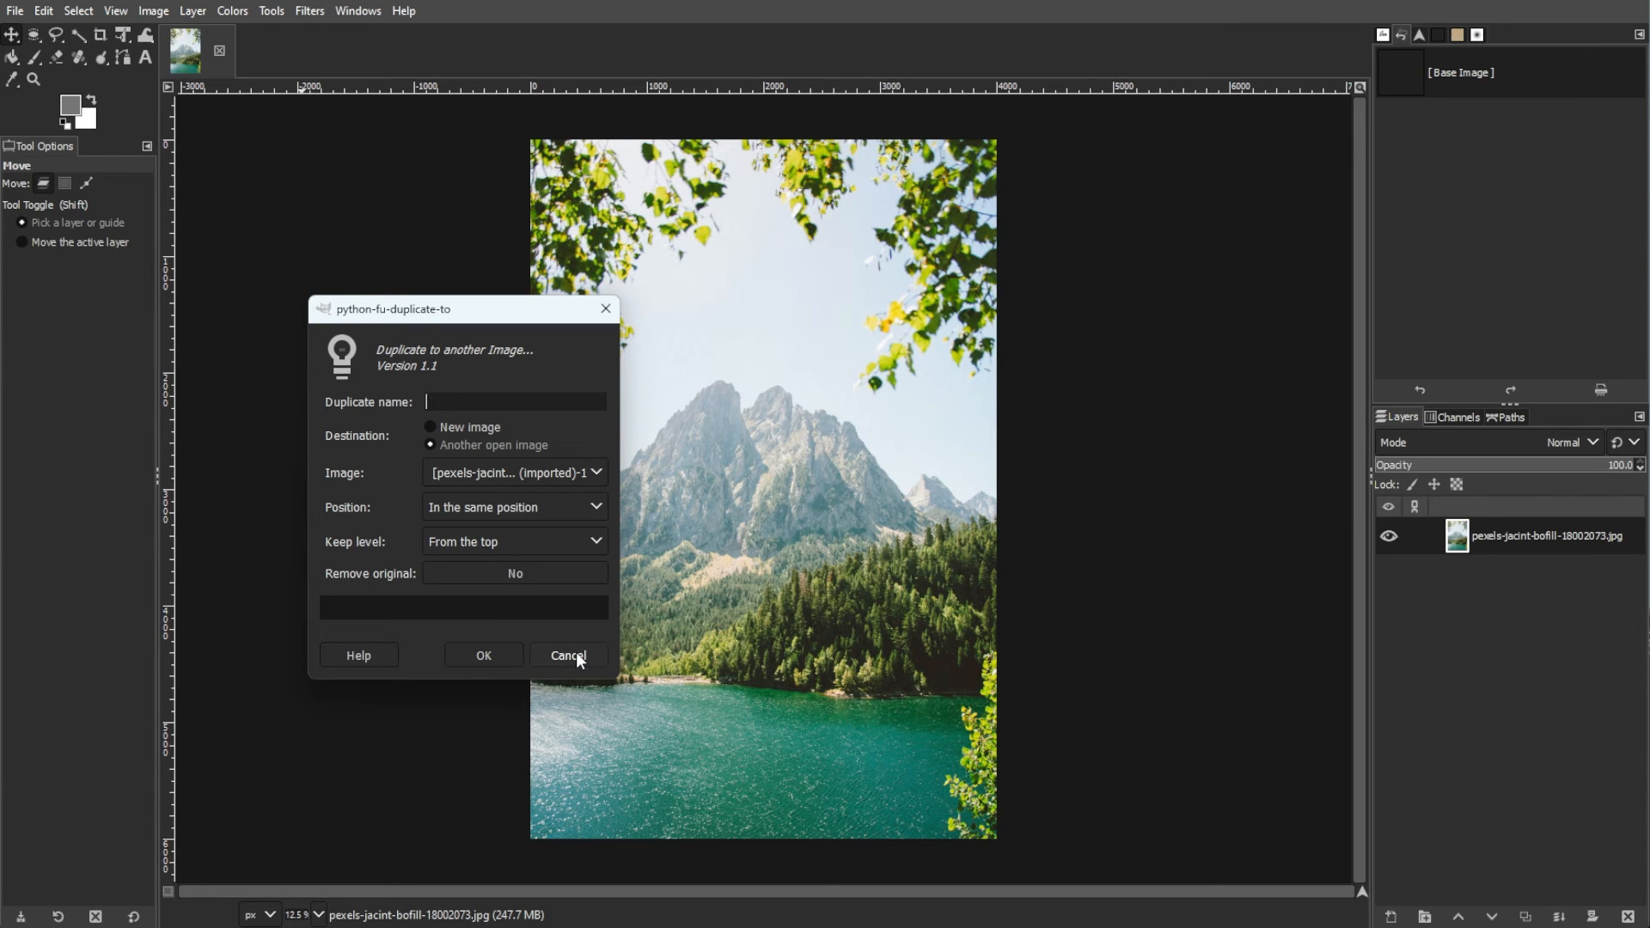
left_click(567, 656)
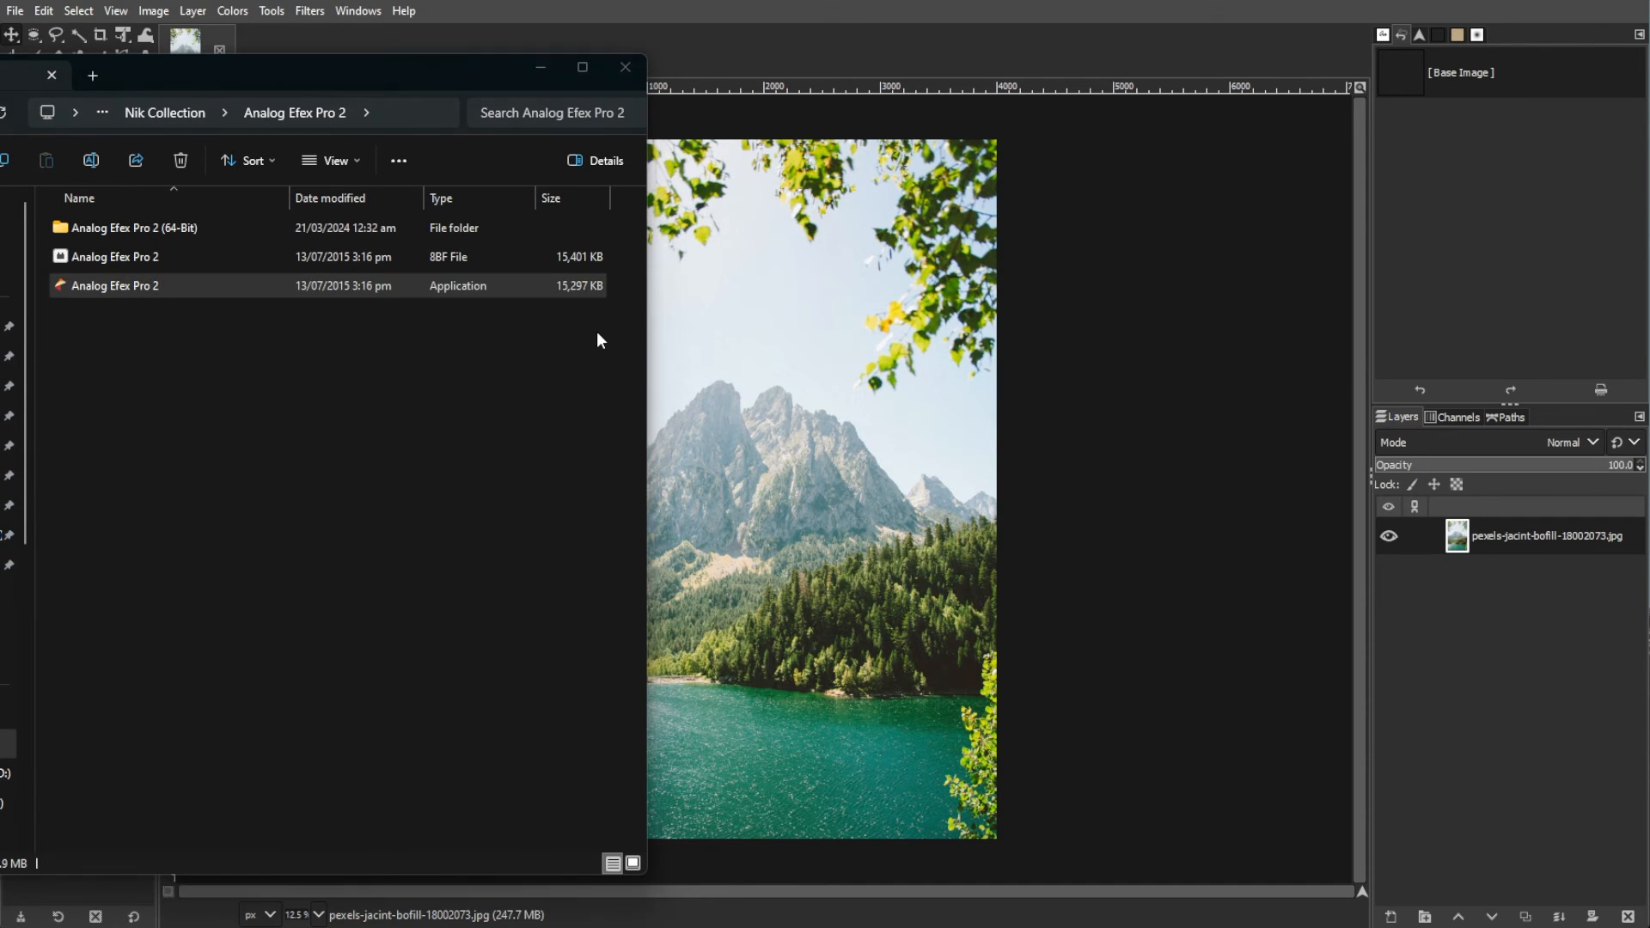
Launch Analog Efex Pro 2, apply the Classic Camera 4 preset, and save.
double_click(113, 285)
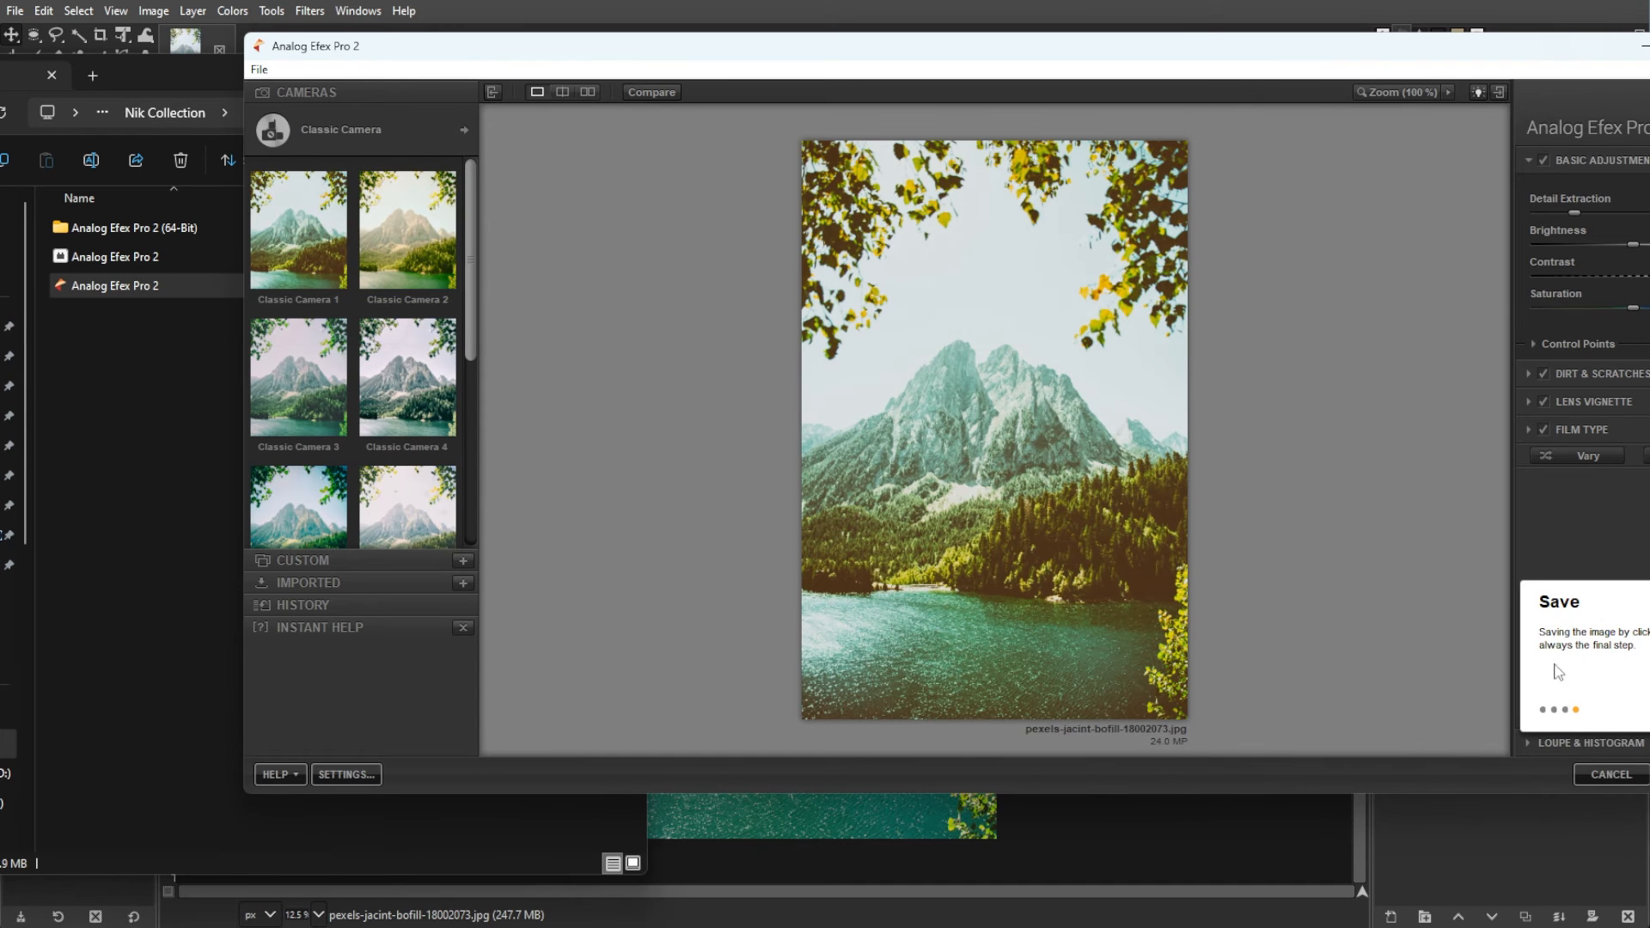
left_click(406, 375)
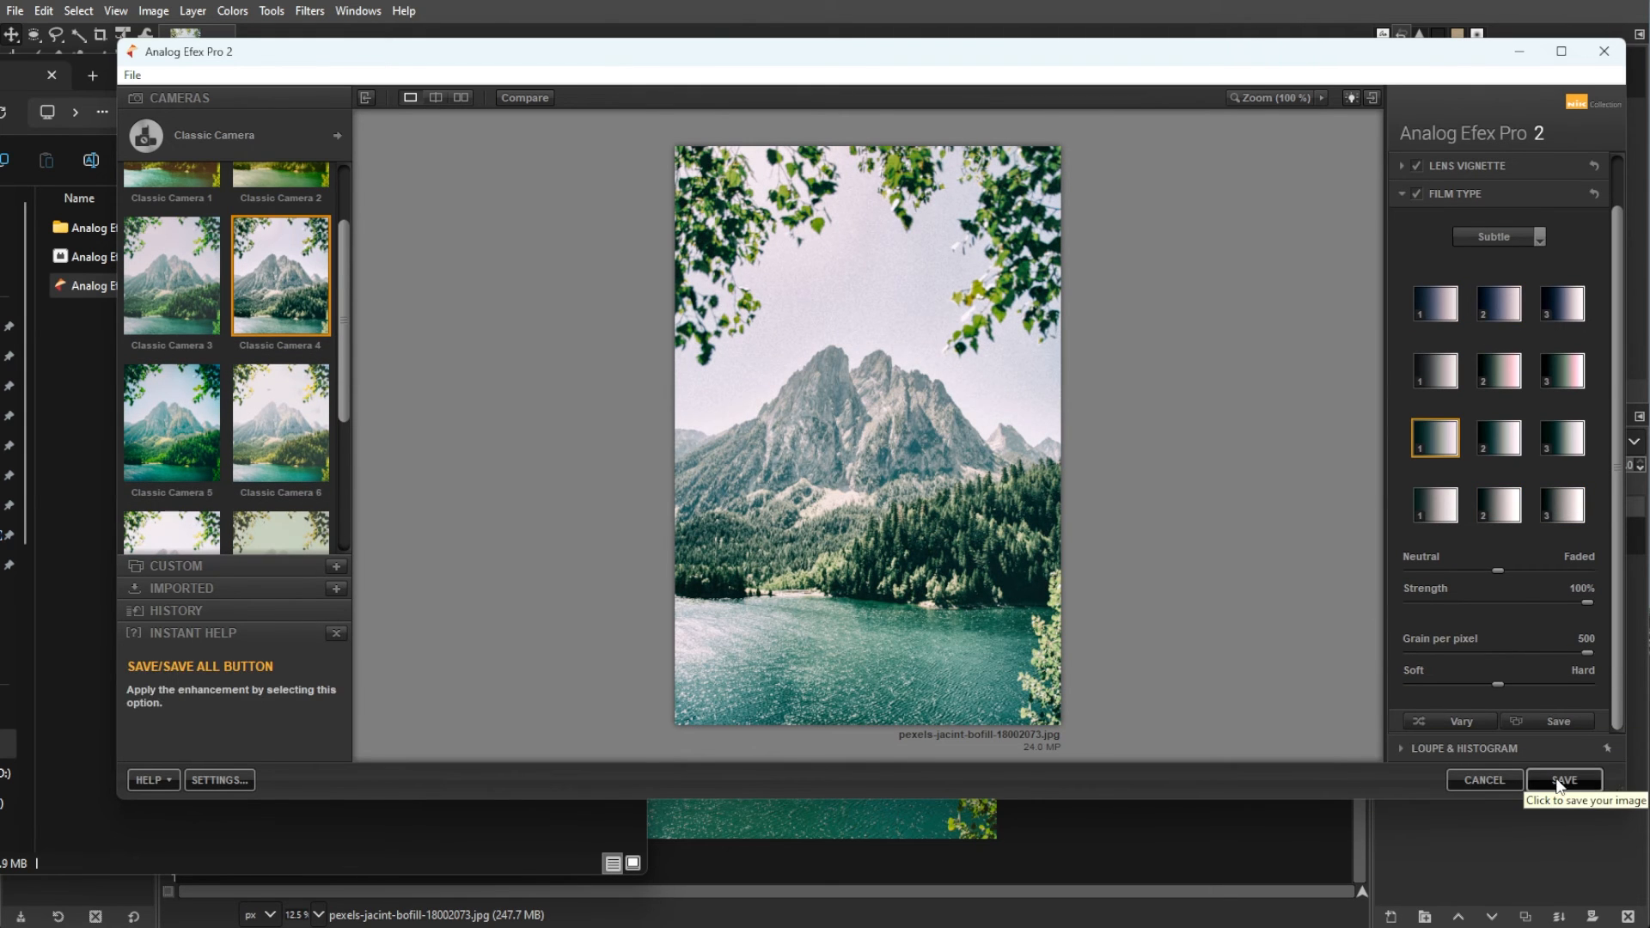
left_click(1562, 780)
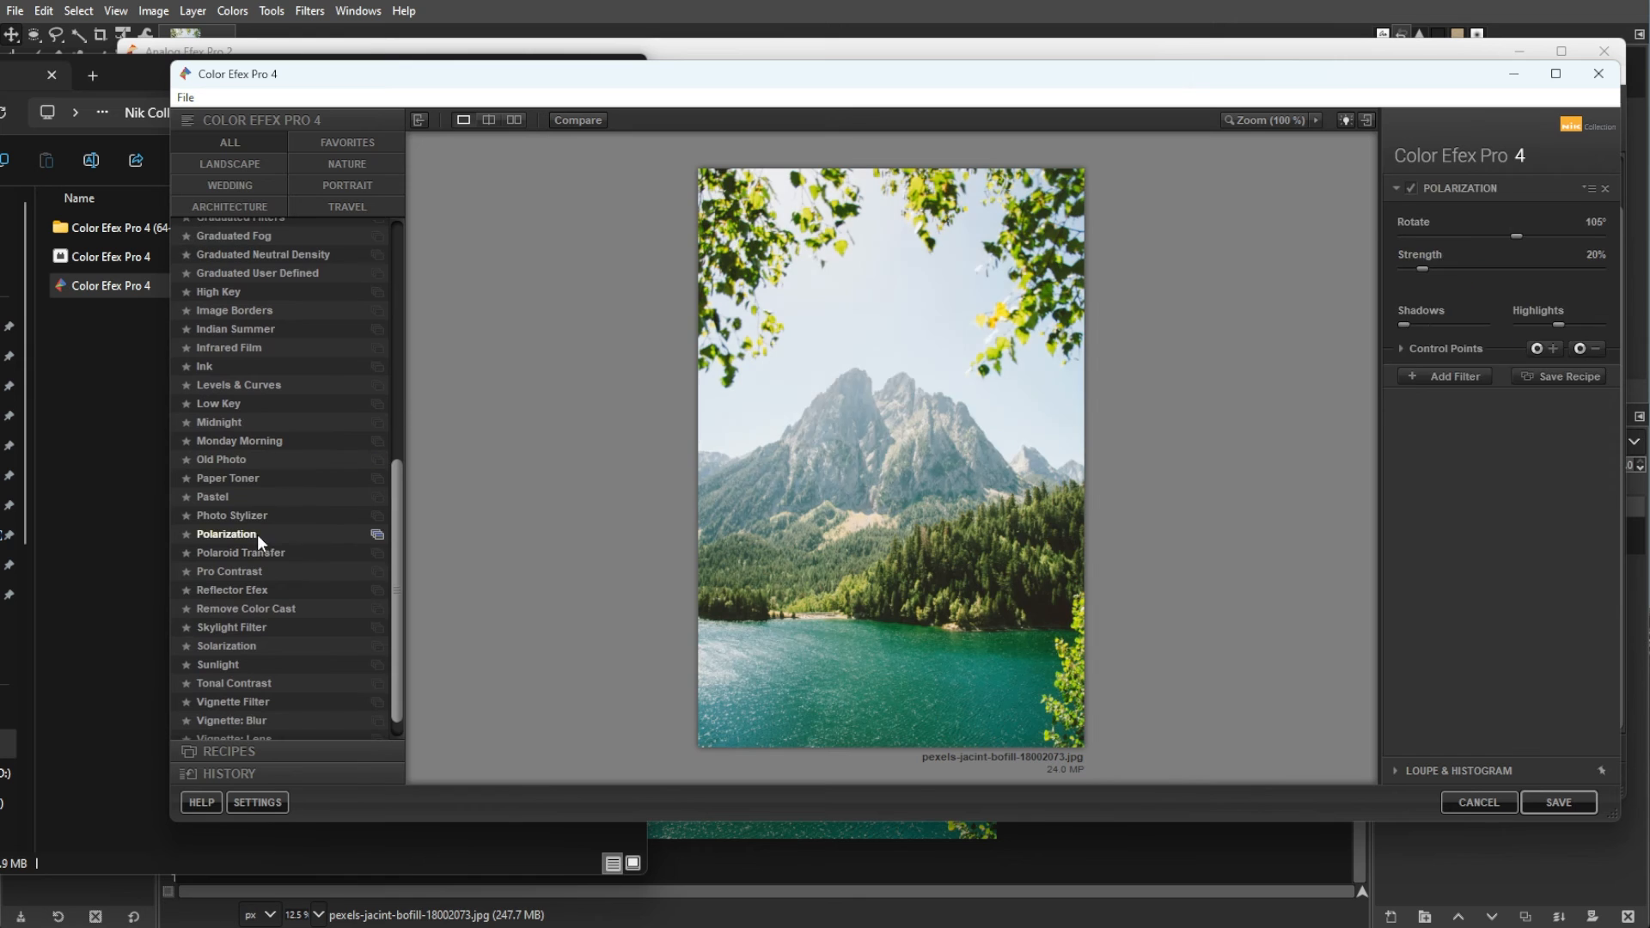
Apply the Sunlight filter and reveal its opacity setting.
left_click(217, 636)
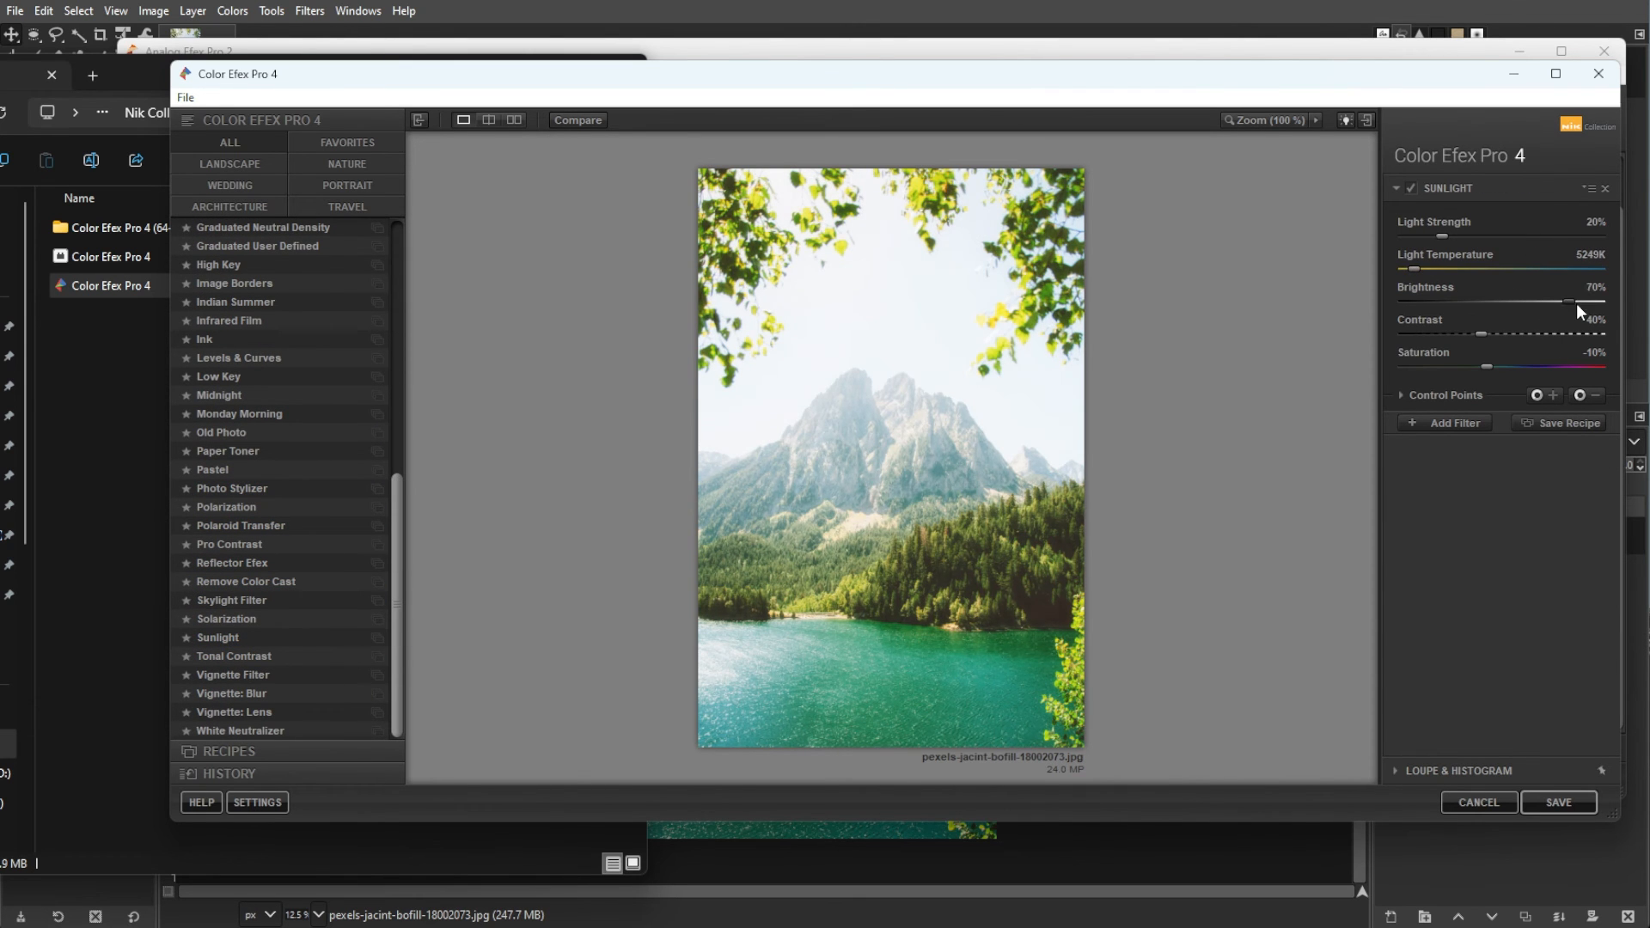
left_click(1401, 398)
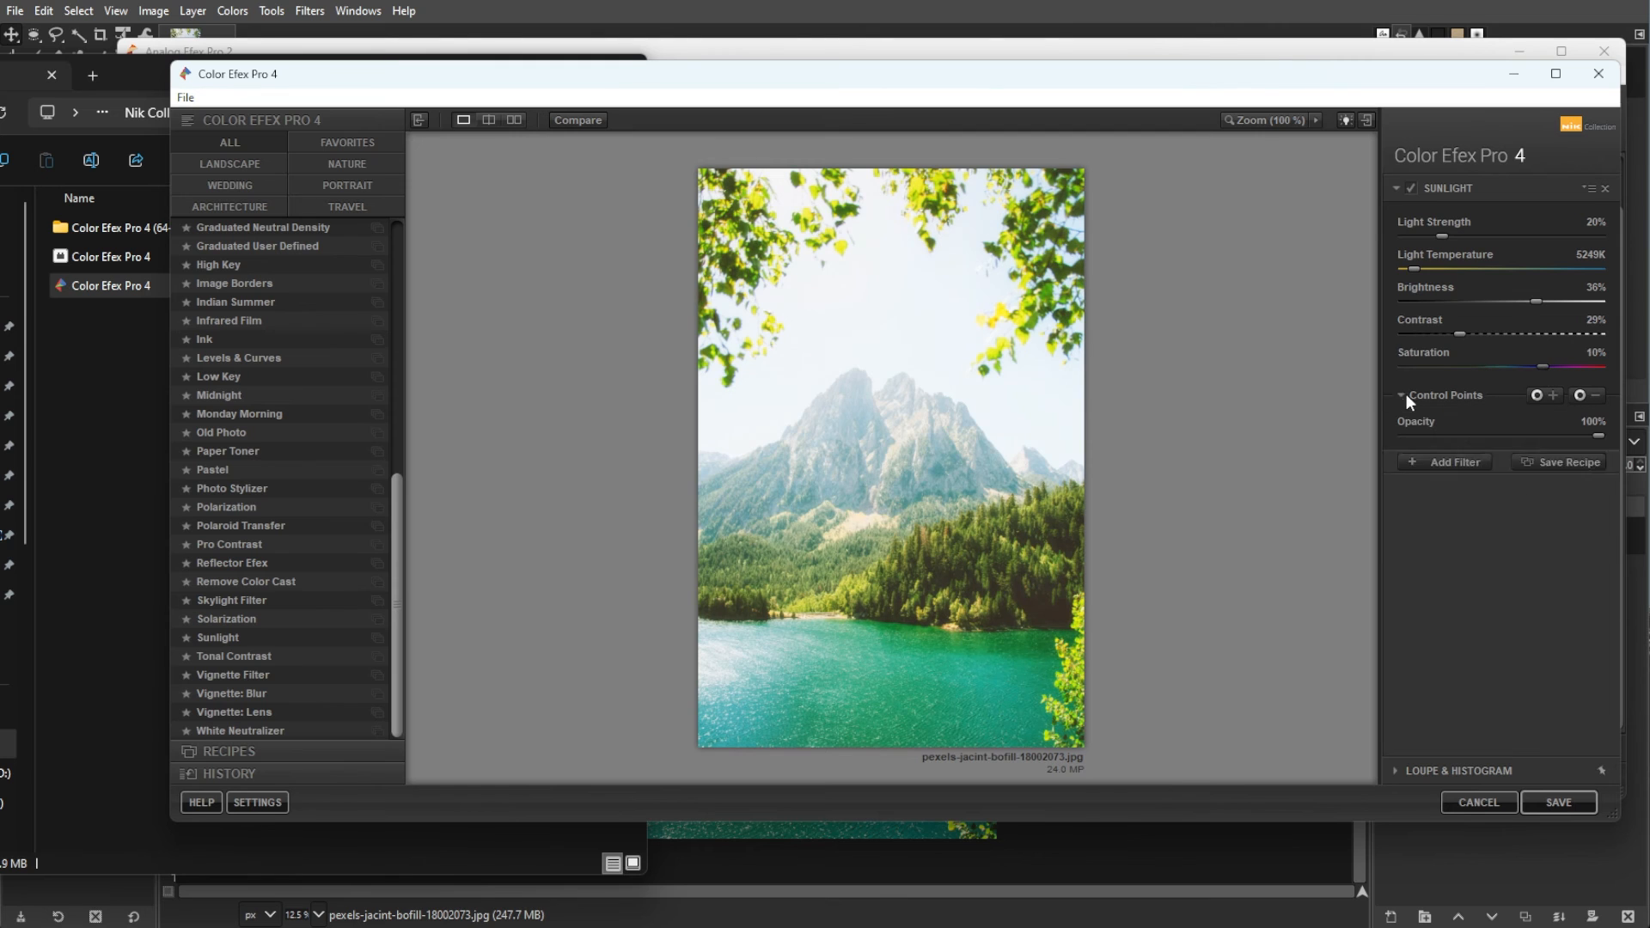